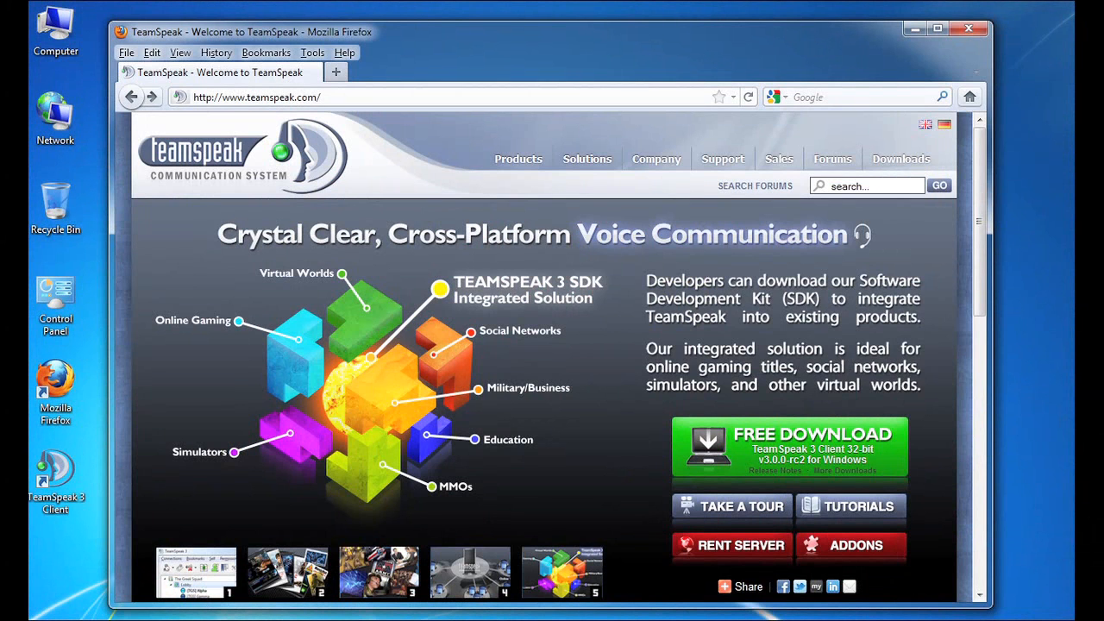
mouse_move(607, 389)
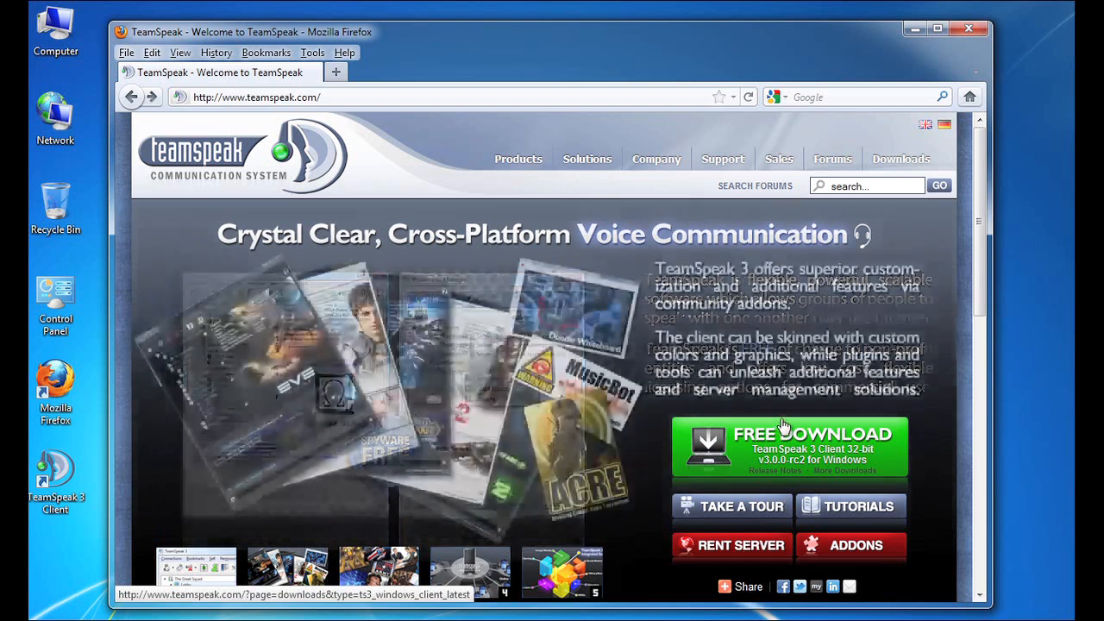
- In Firefox, go to Downloads > TeamSpeak 3 to show the client and server downloads
click(900, 158)
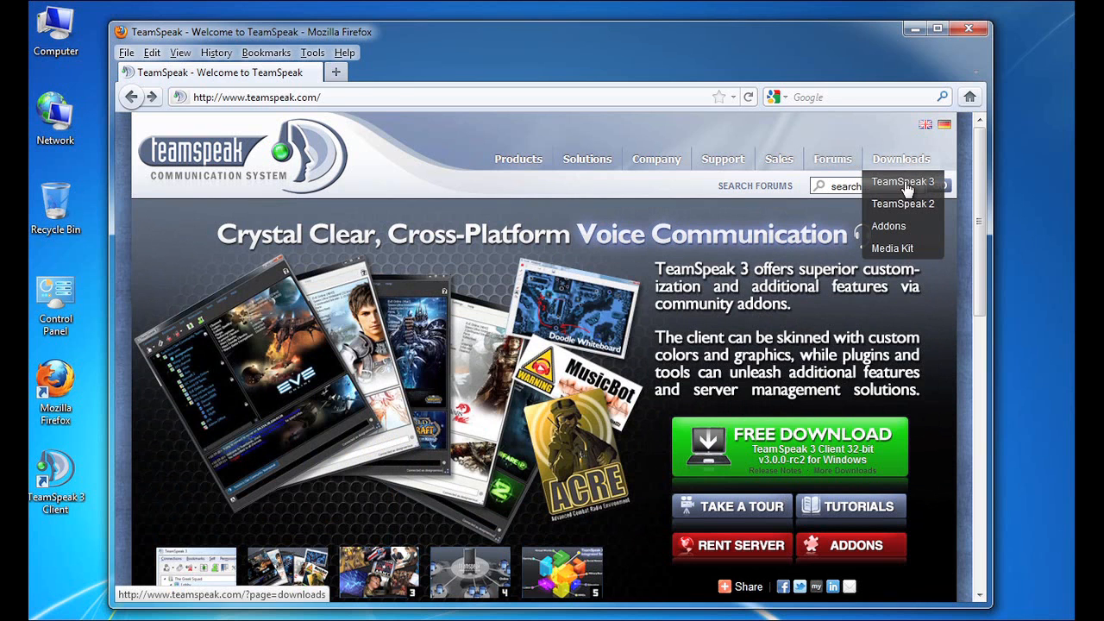
click(903, 181)
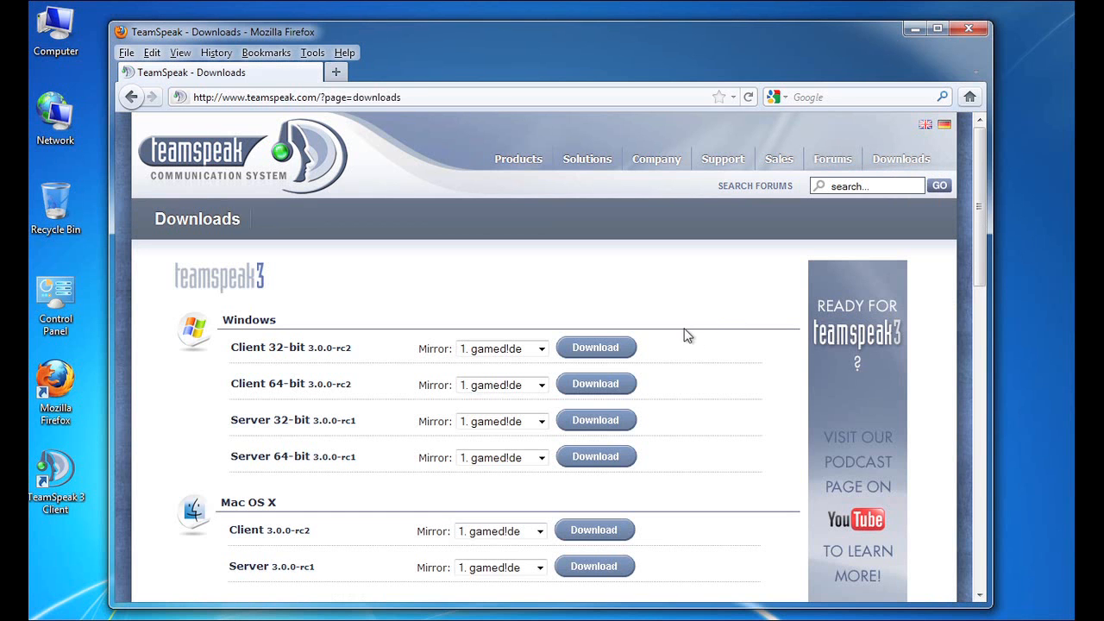
mouse_move(625, 369)
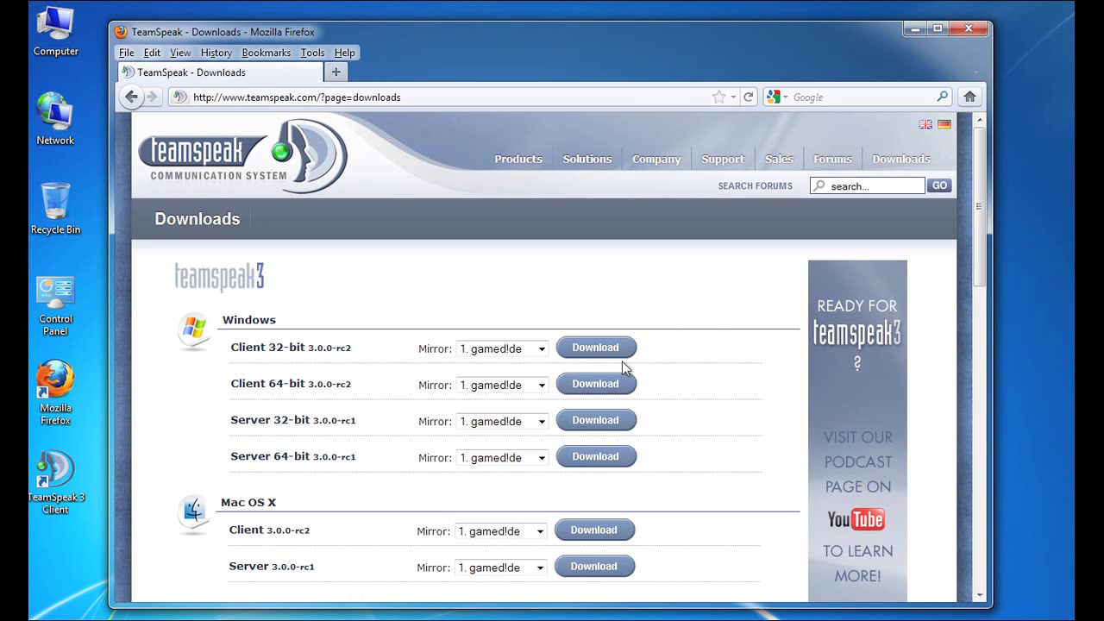
mouse_move(671, 403)
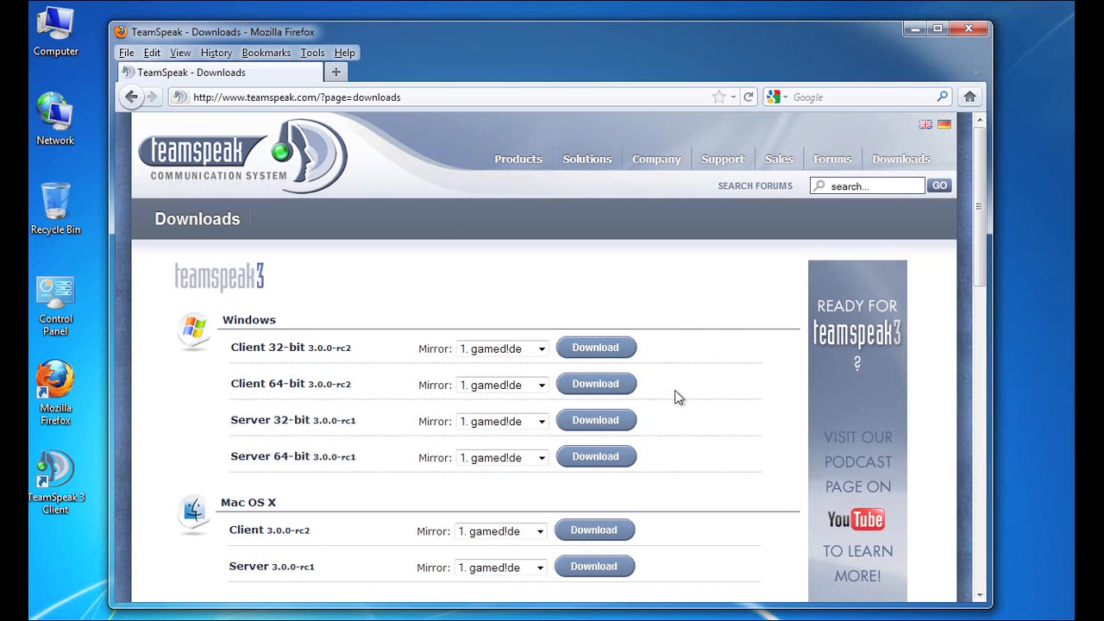
mouse_move(674, 381)
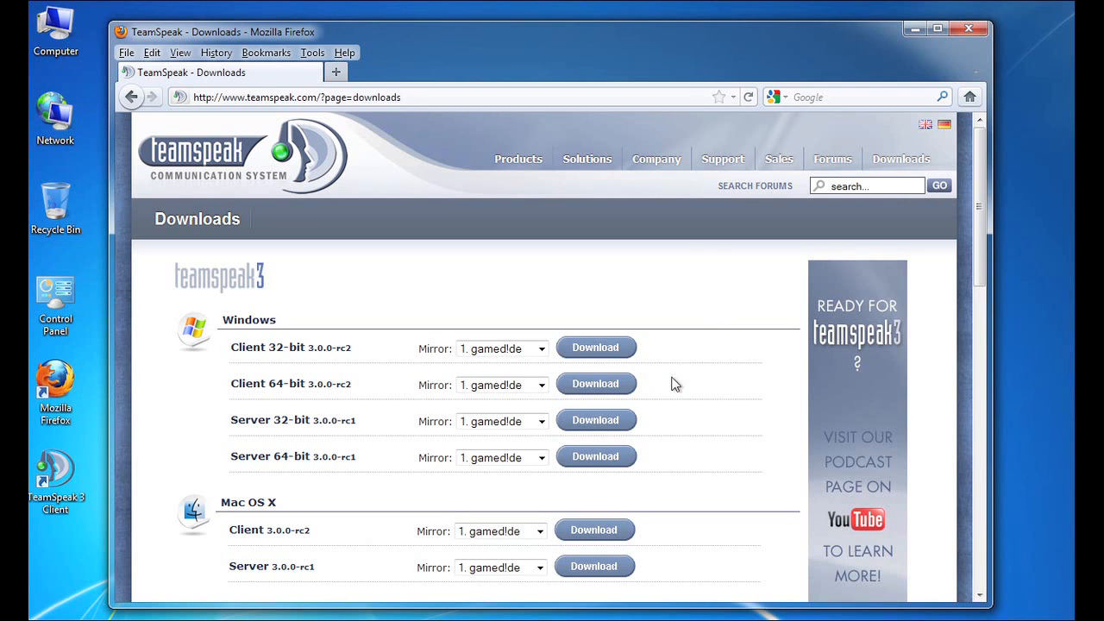
mouse_move(831, 158)
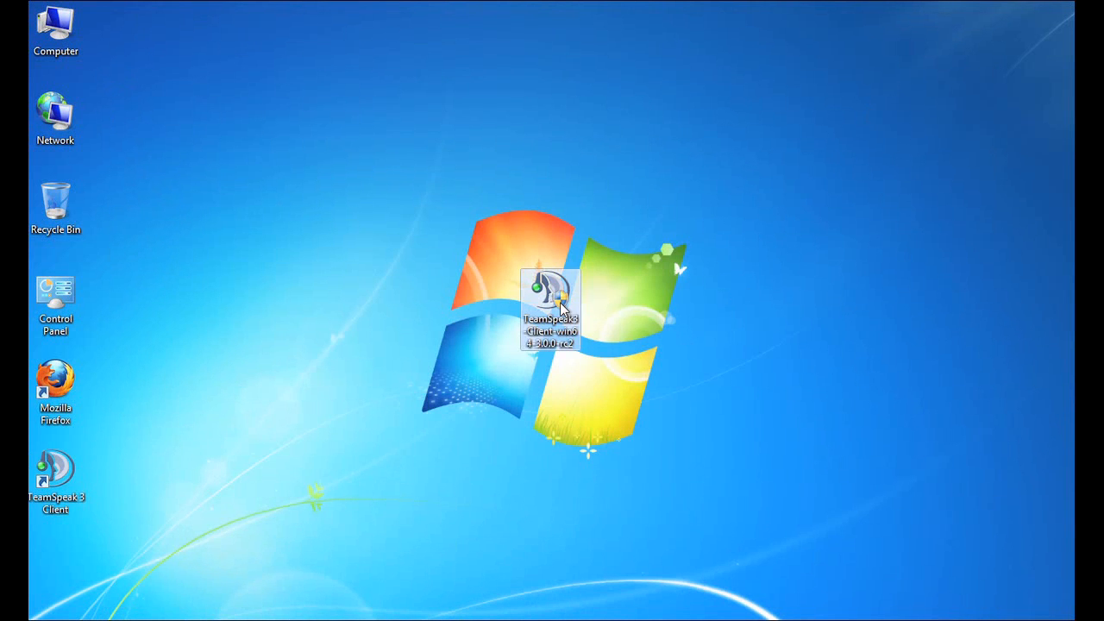
mouse_move(619, 310)
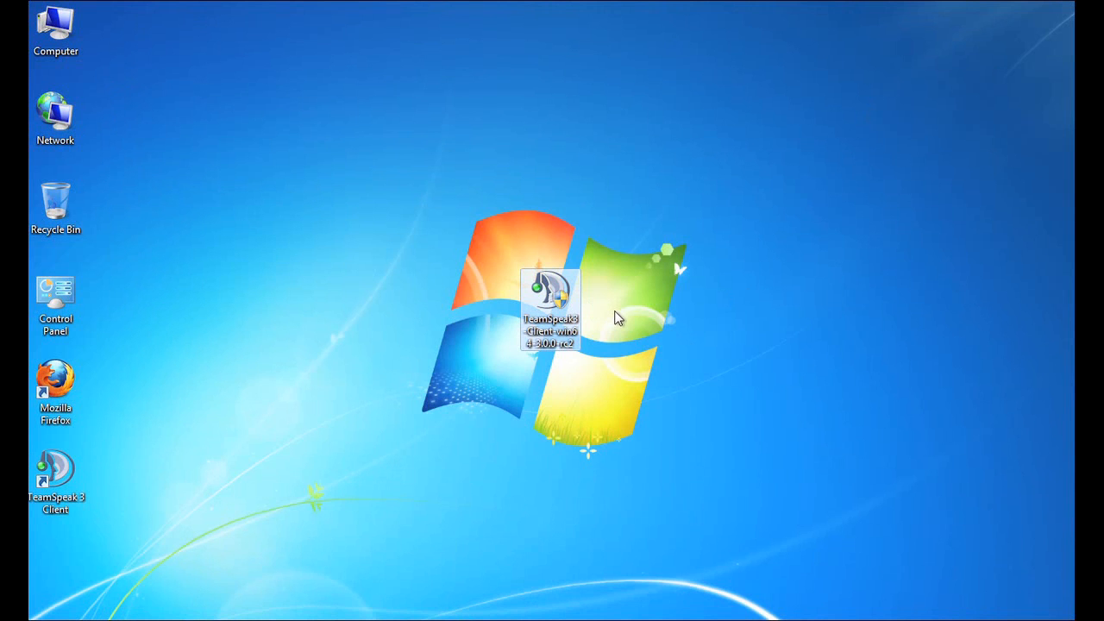
mouse_move(606, 326)
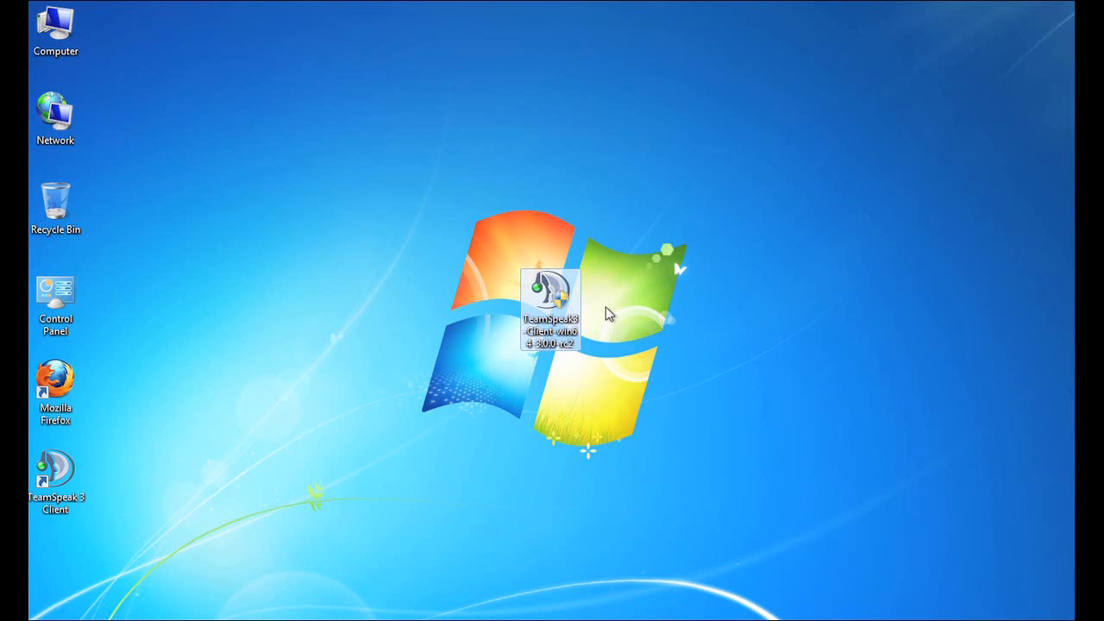
mouse_move(615, 336)
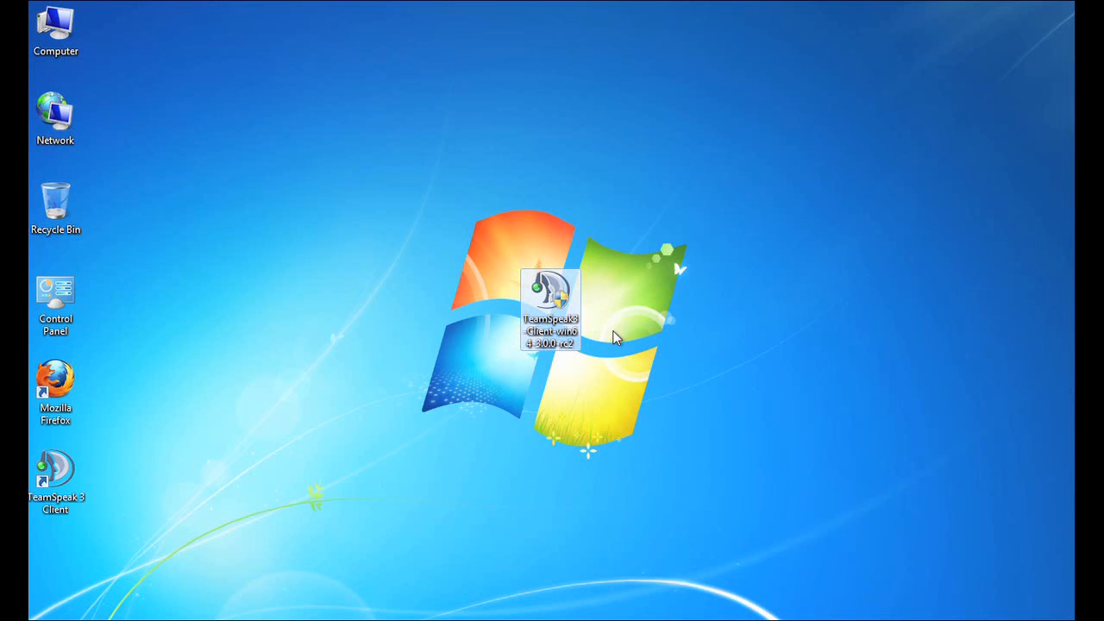
mouse_move(524, 420)
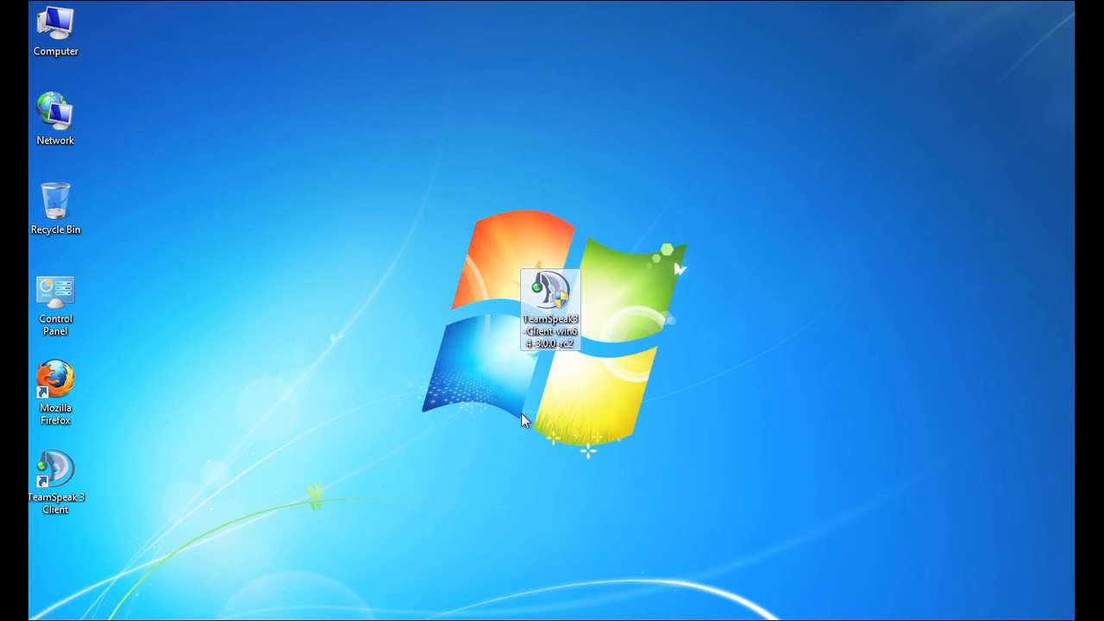
mouse_move(511, 410)
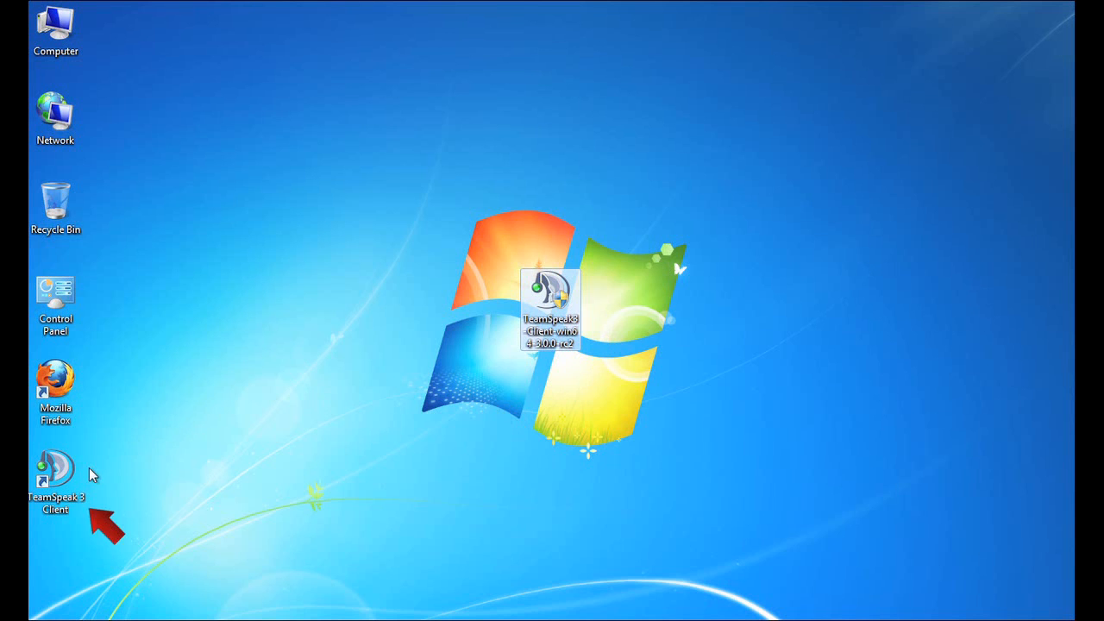
mouse_move(73, 479)
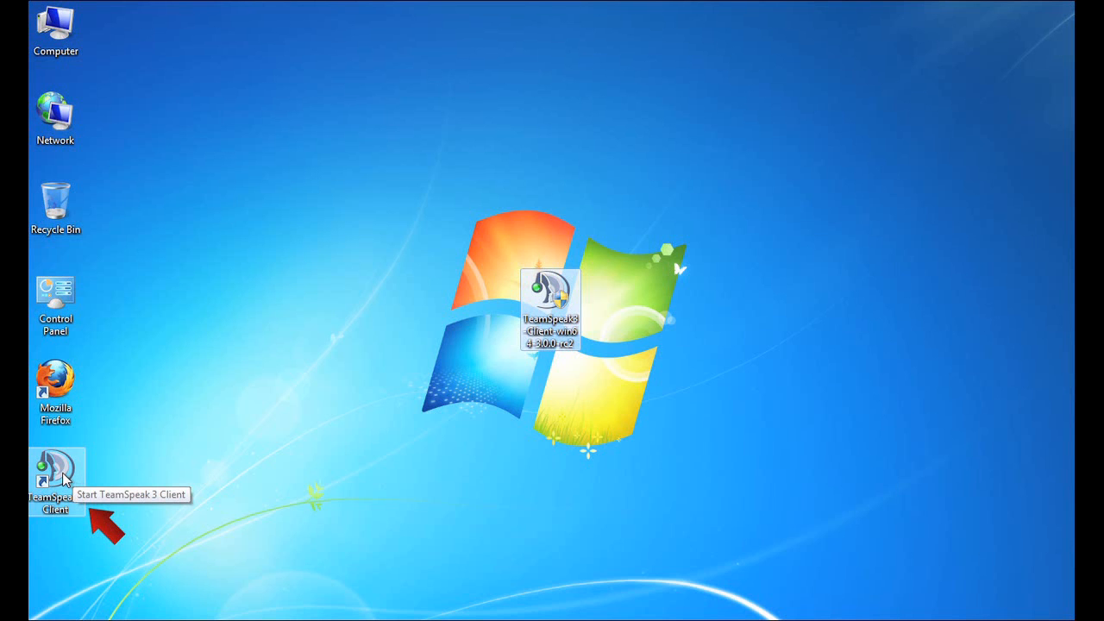
- Launch the TeamSpeak 3 Client from its desktop shortcut and bring up its Settings menu
double_click(55, 469)
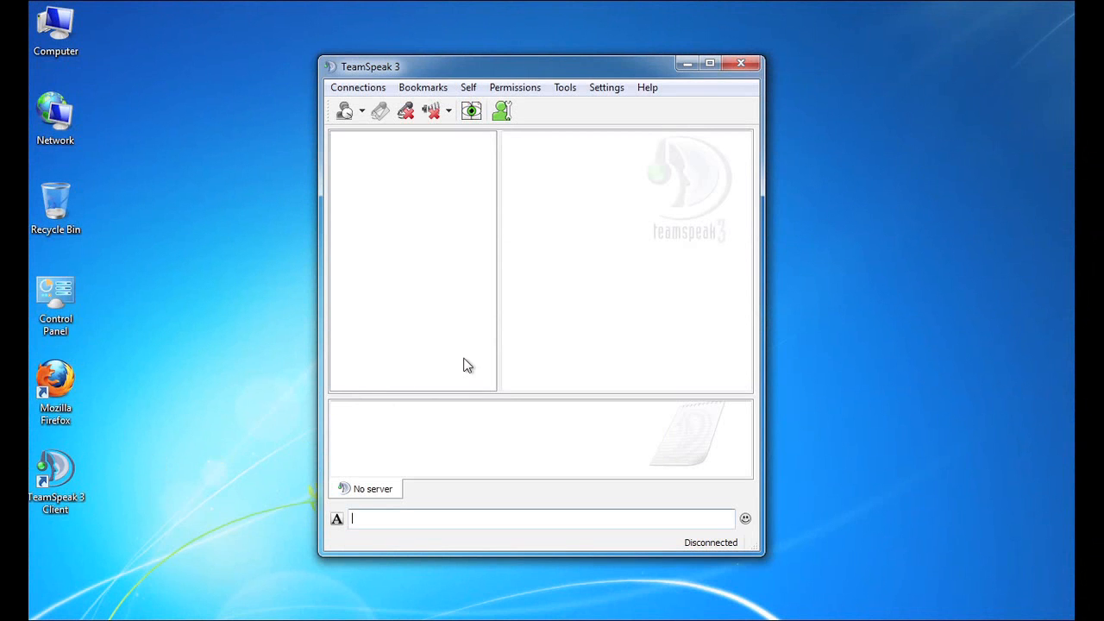
mouse_move(467, 369)
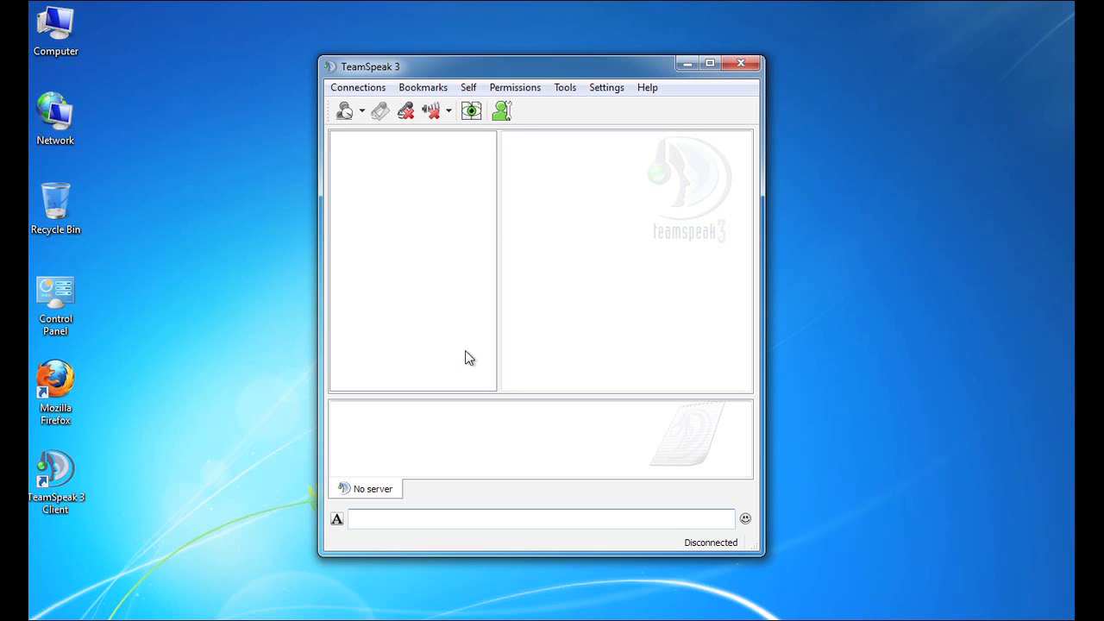
mouse_move(460, 356)
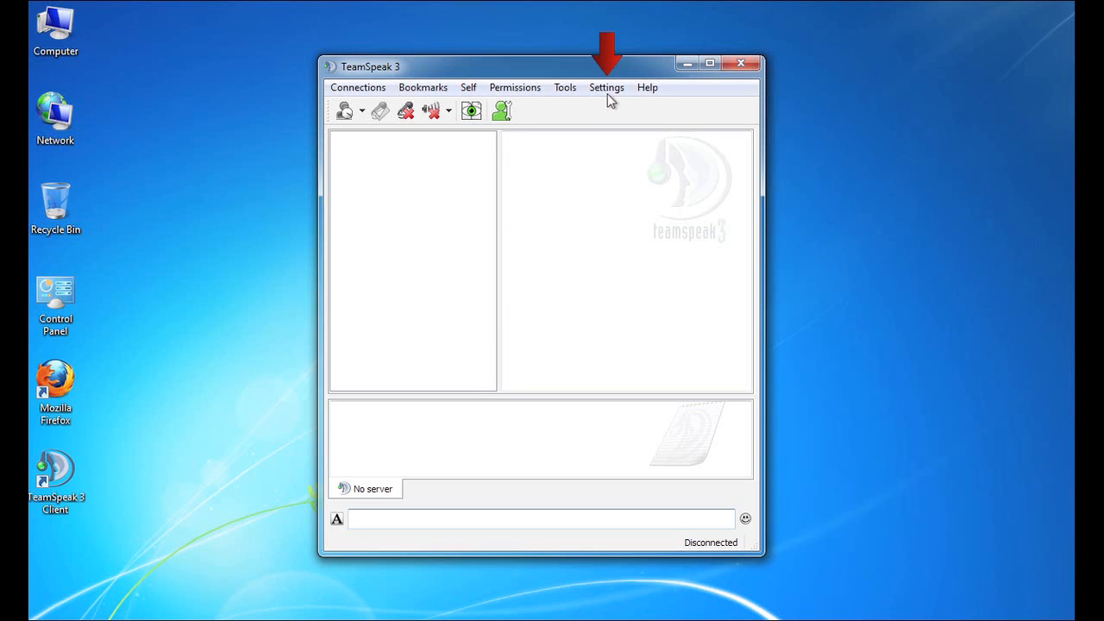
click(606, 87)
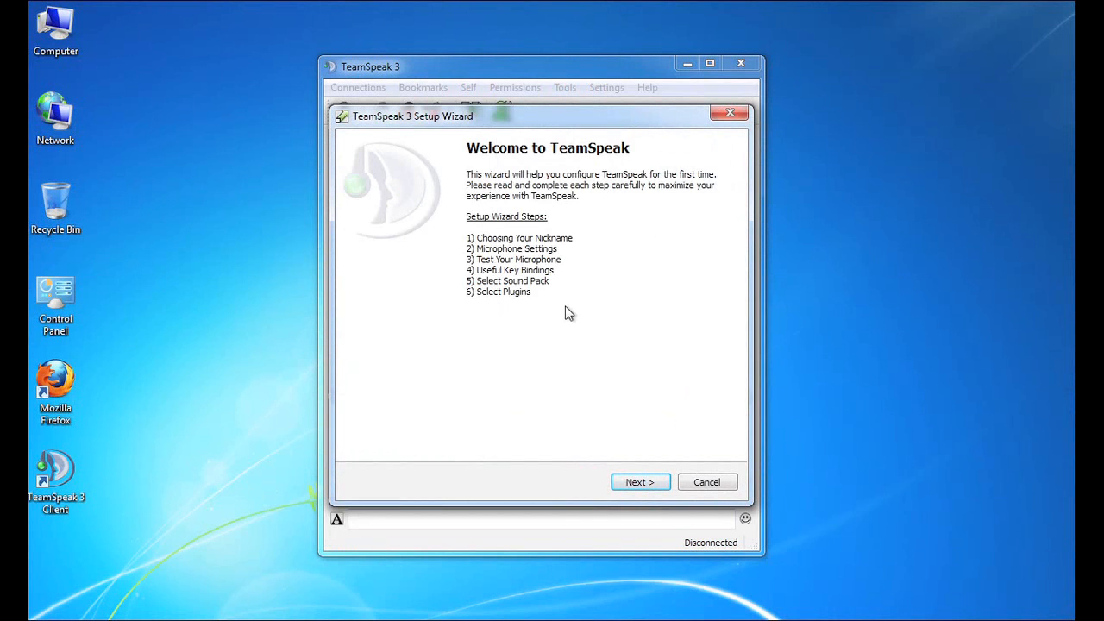
mouse_move(543, 307)
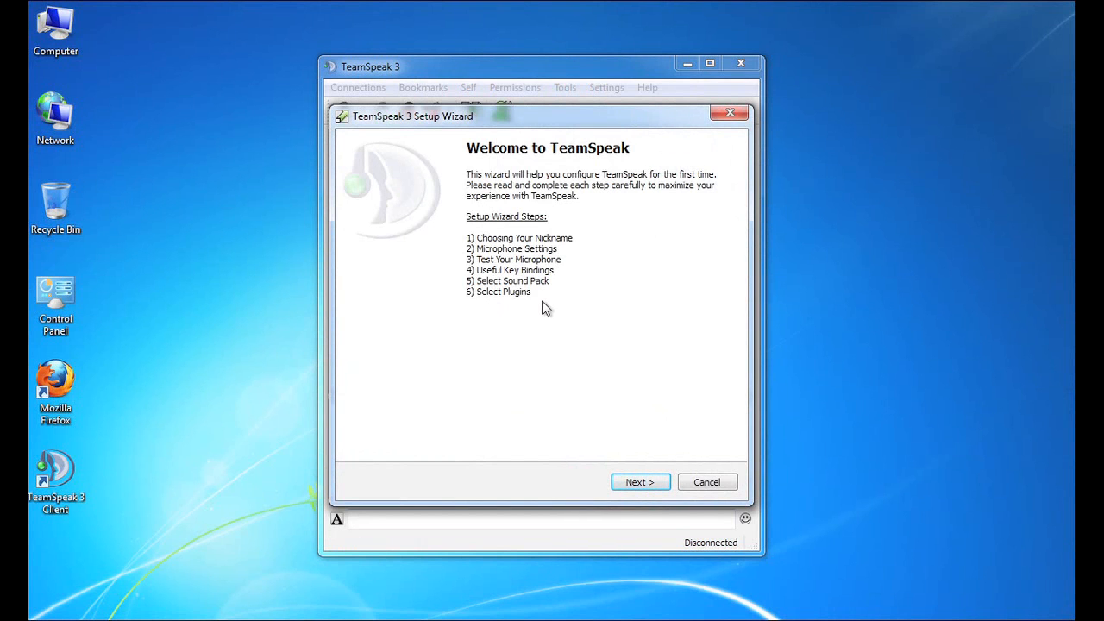
mouse_move(541, 302)
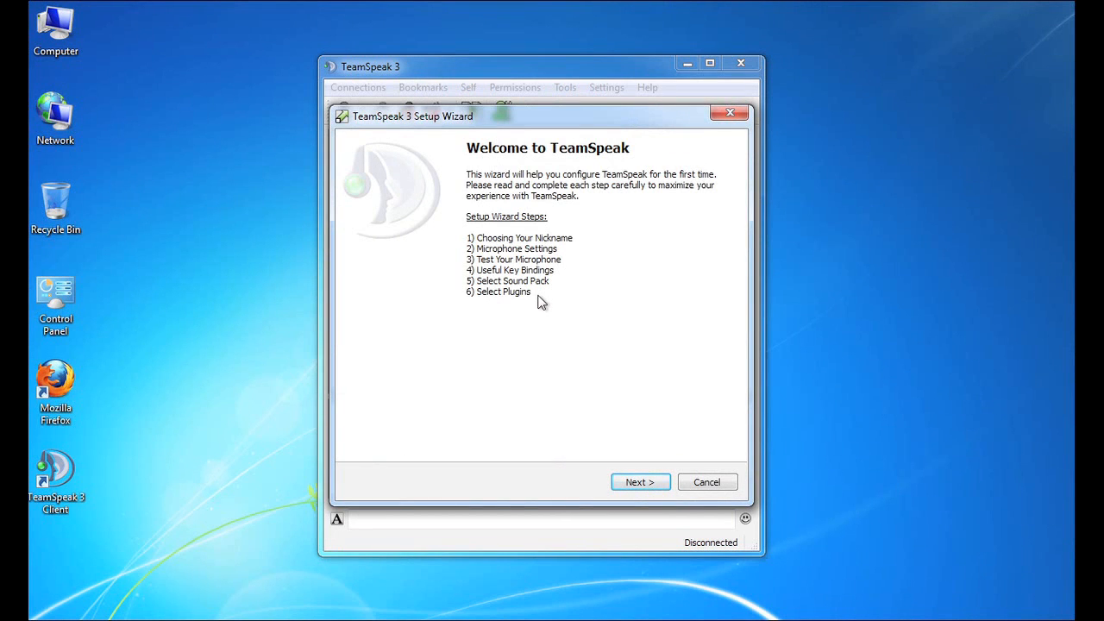
mouse_move(543, 295)
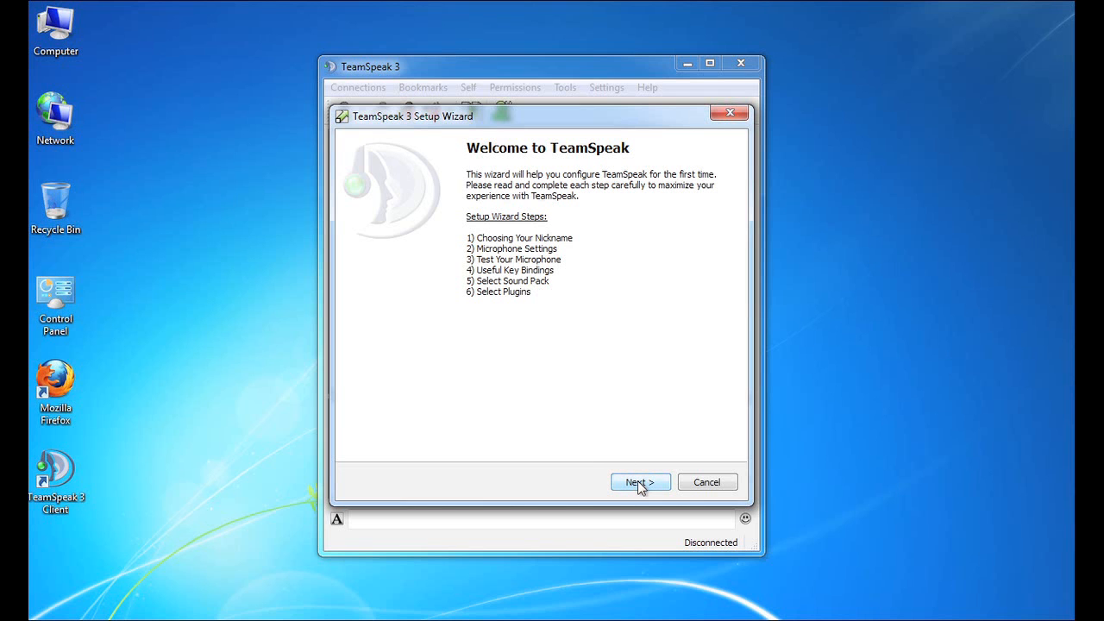
- Advance the wizard to the nickname step and enter the nickname 'Alpha'
click(640, 481)
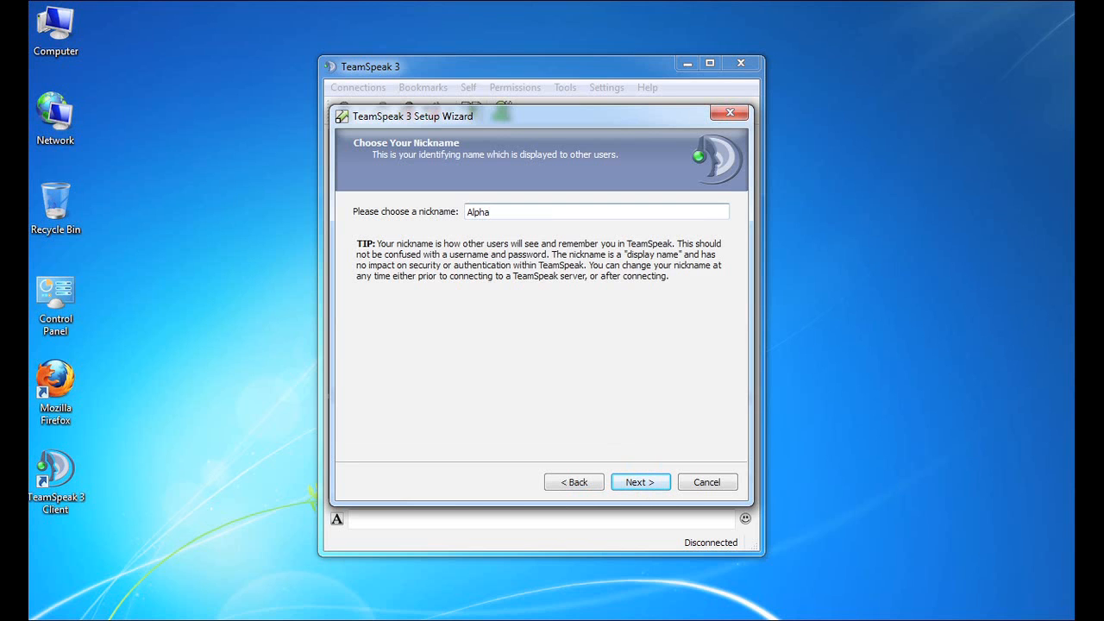
click(596, 211)
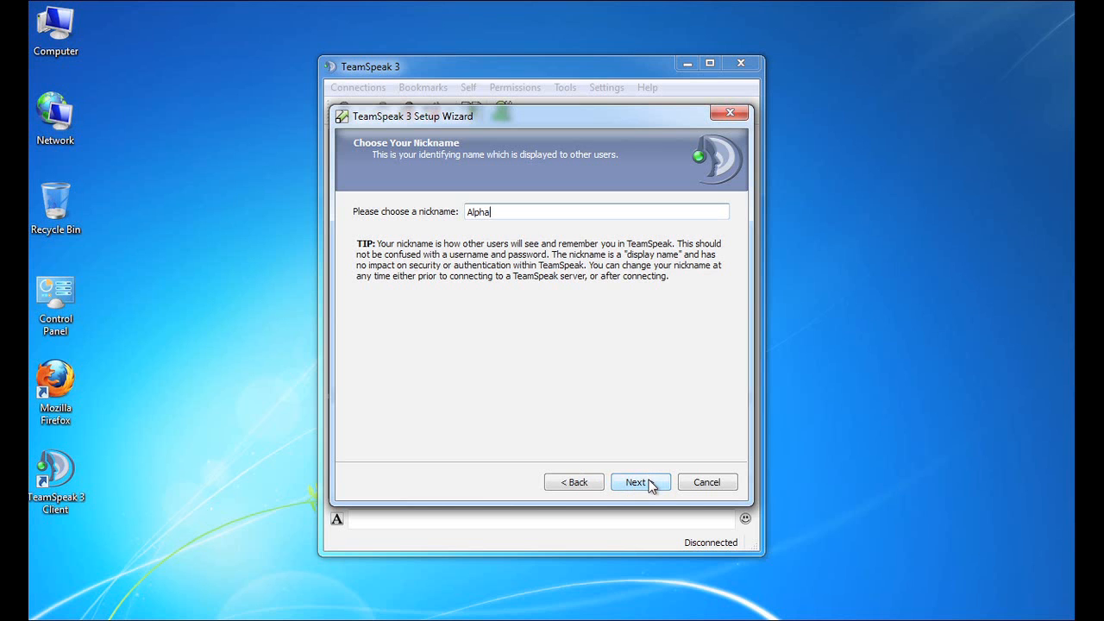
- Keep nickname Alpha and choose Voice Activation Detection instead of Push-To-Talk
click(640, 481)
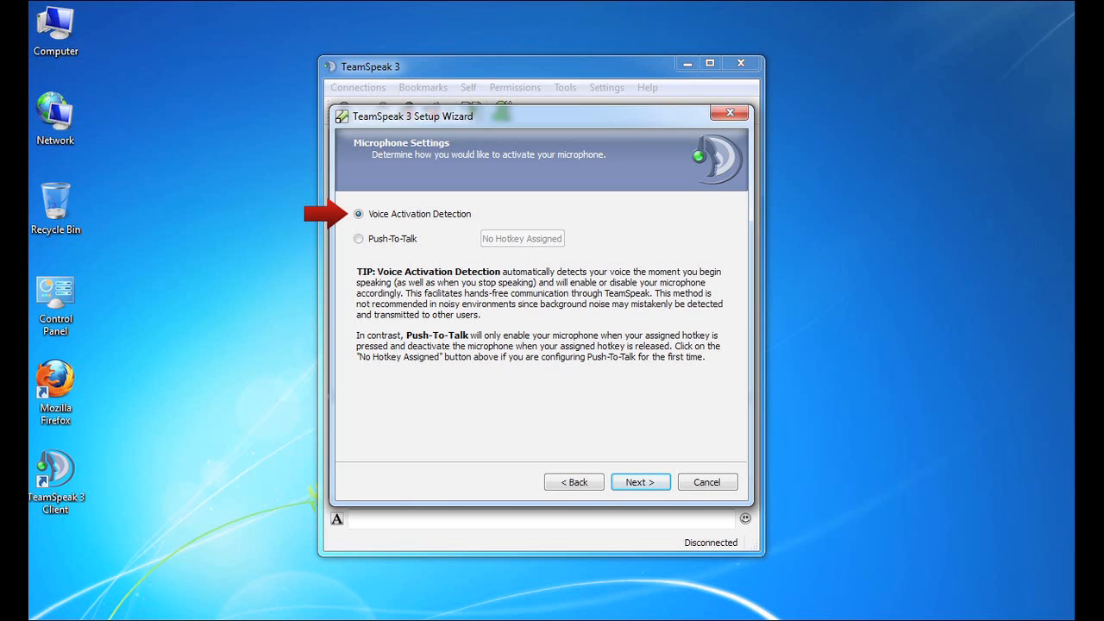
click(359, 238)
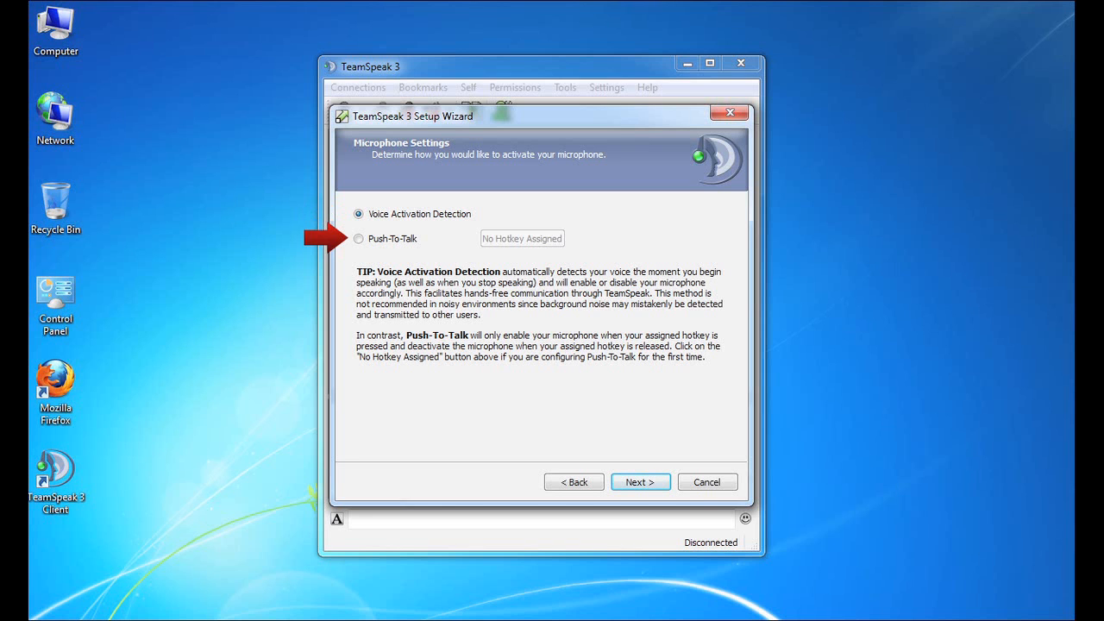
mouse_move(552, 245)
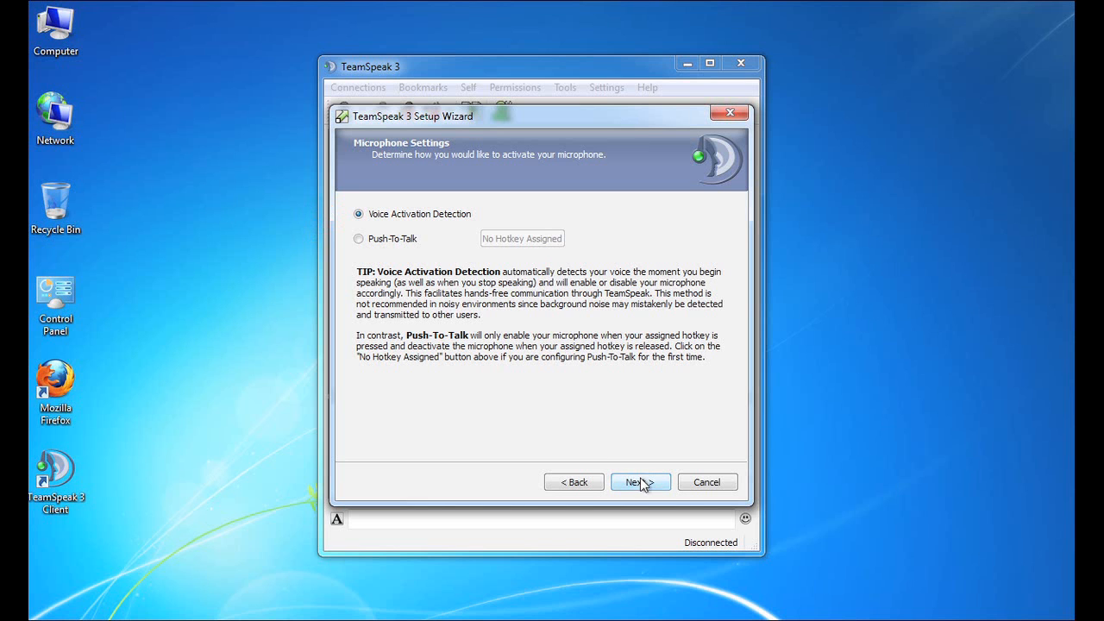
- Run the microphone test, tune the voice activation threshold between -20 and -10, then stop
click(640, 482)
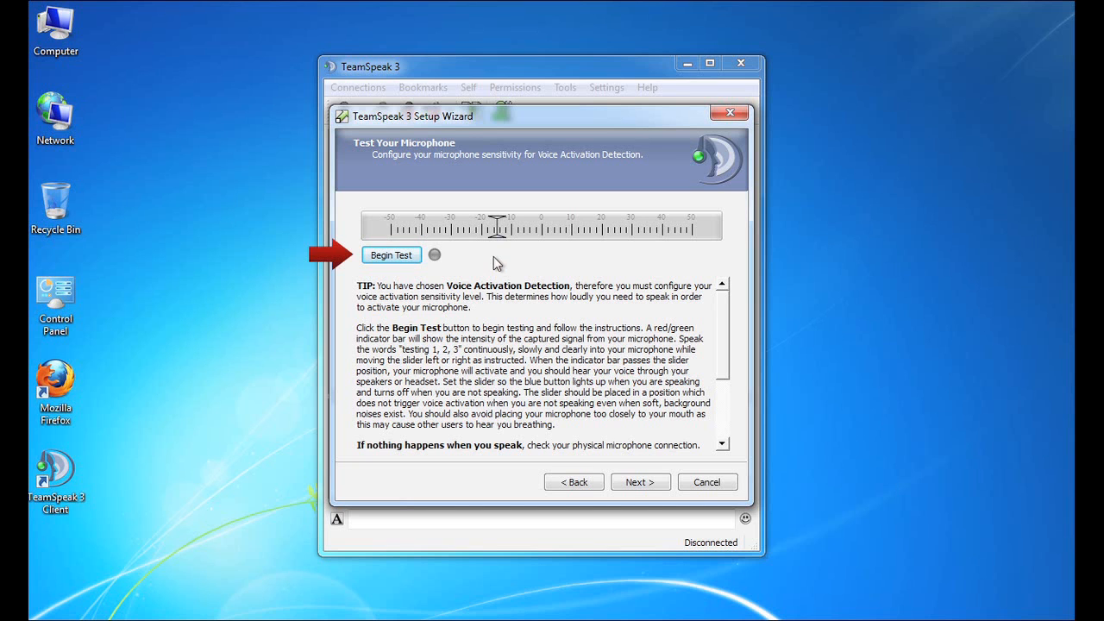
mouse_move(400, 256)
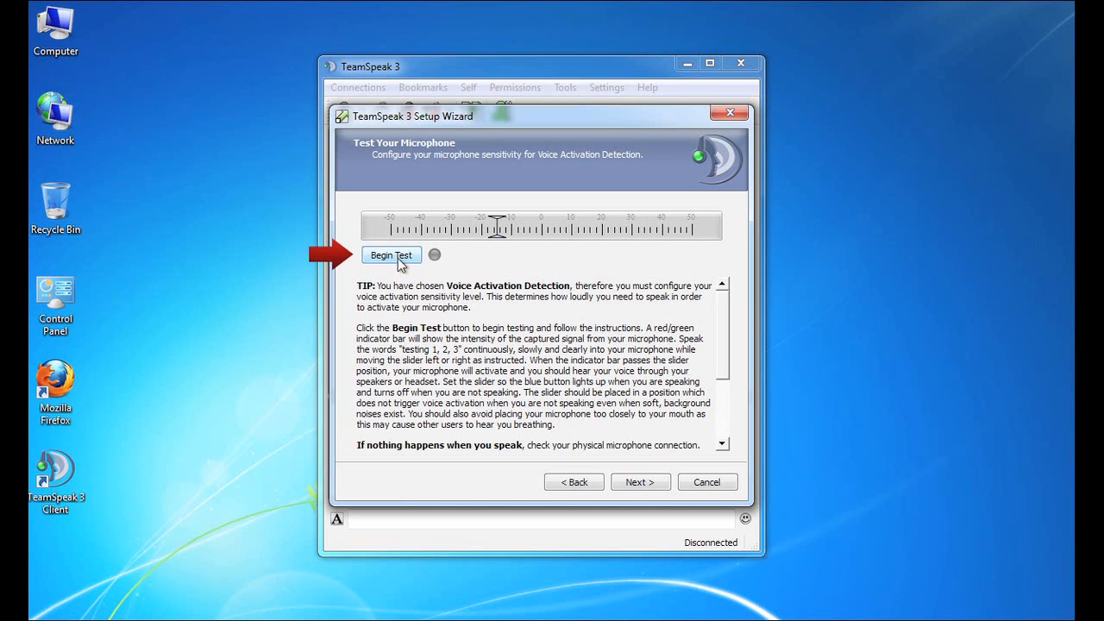
click(390, 254)
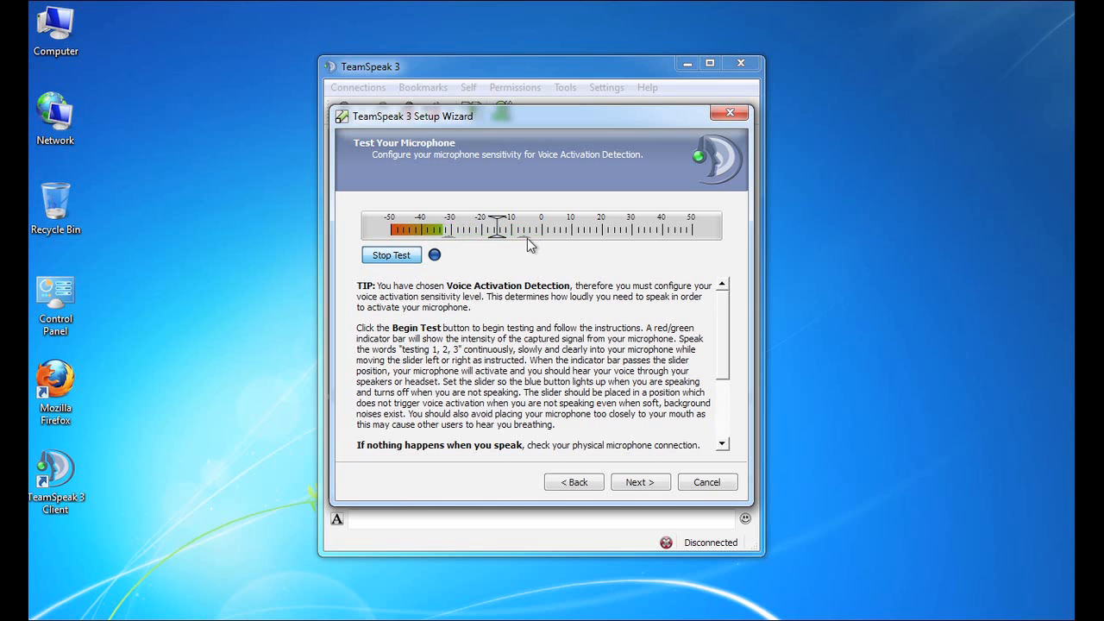
mouse_move(495, 252)
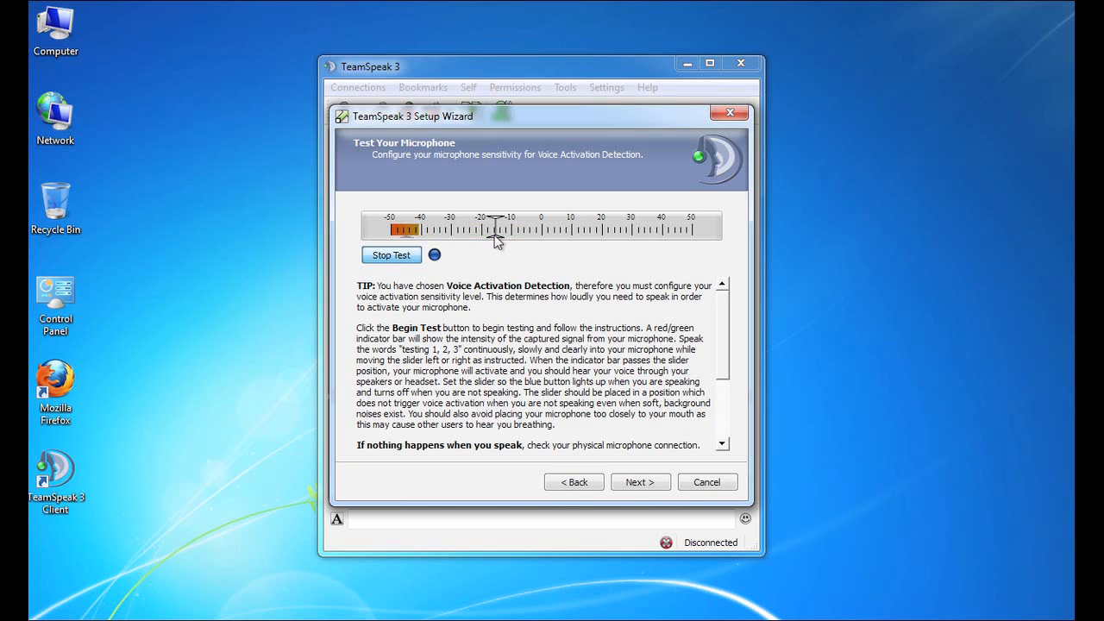
drag(496, 229, 474, 228)
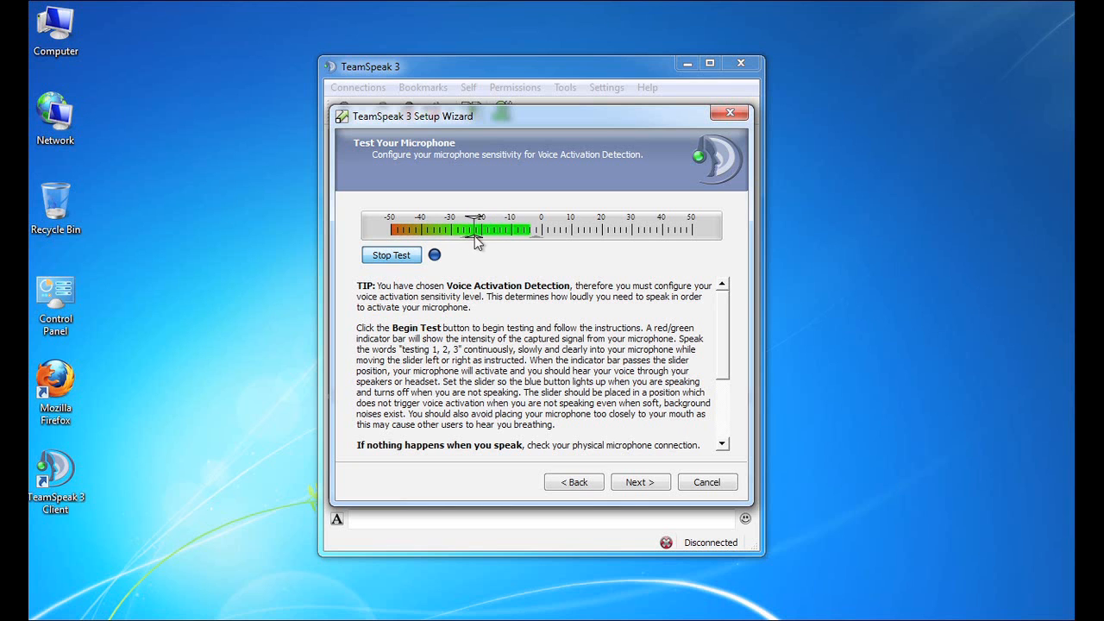
drag(475, 229, 501, 229)
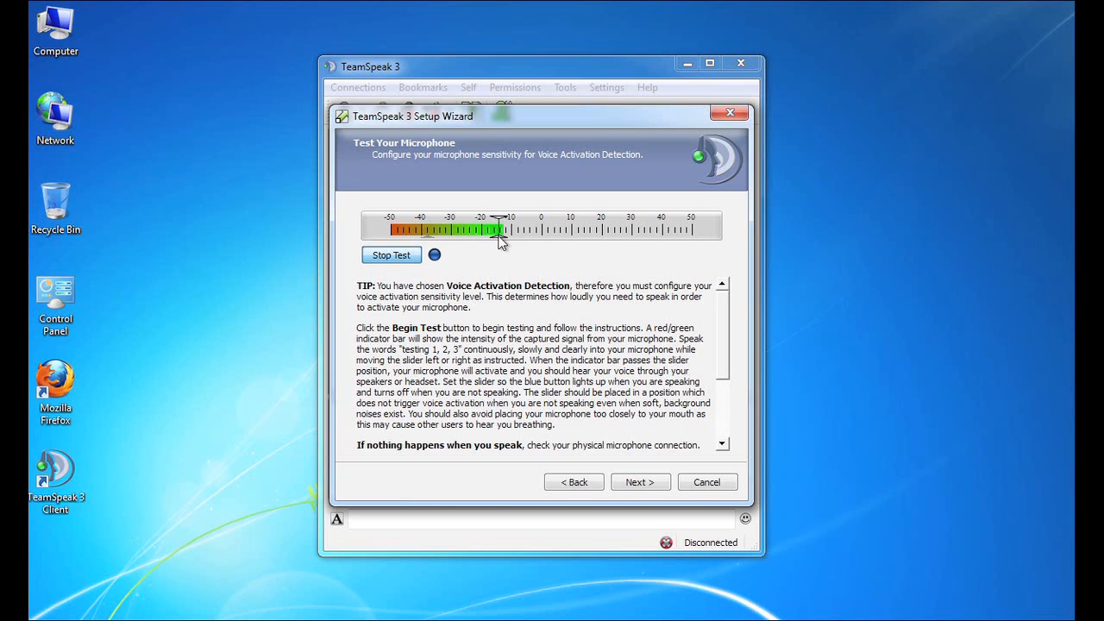
drag(500, 229, 483, 229)
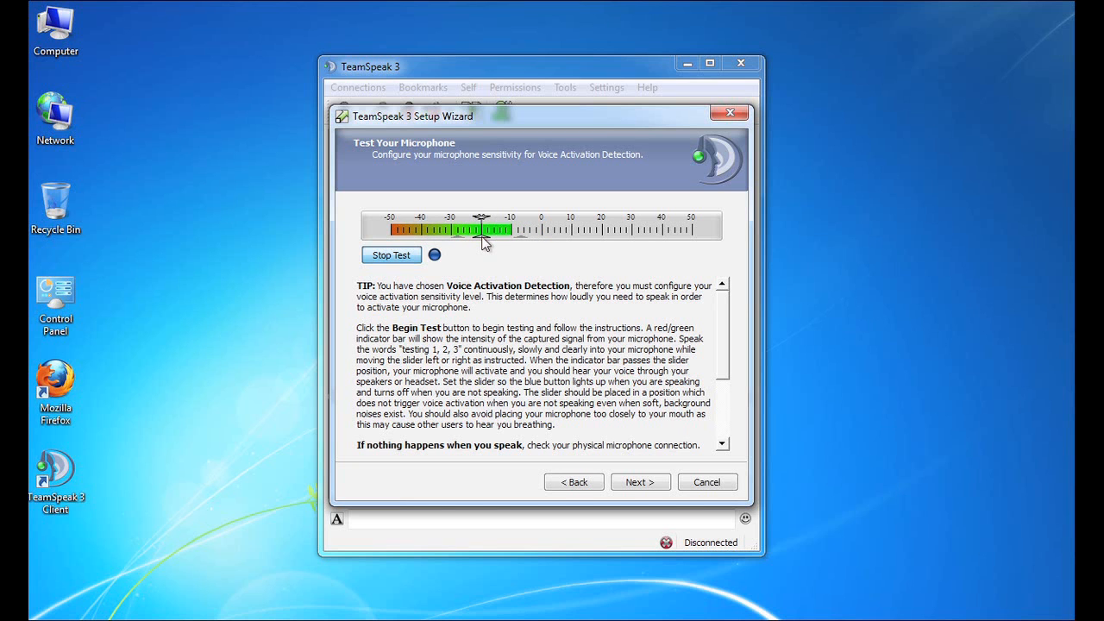
drag(483, 217, 481, 218)
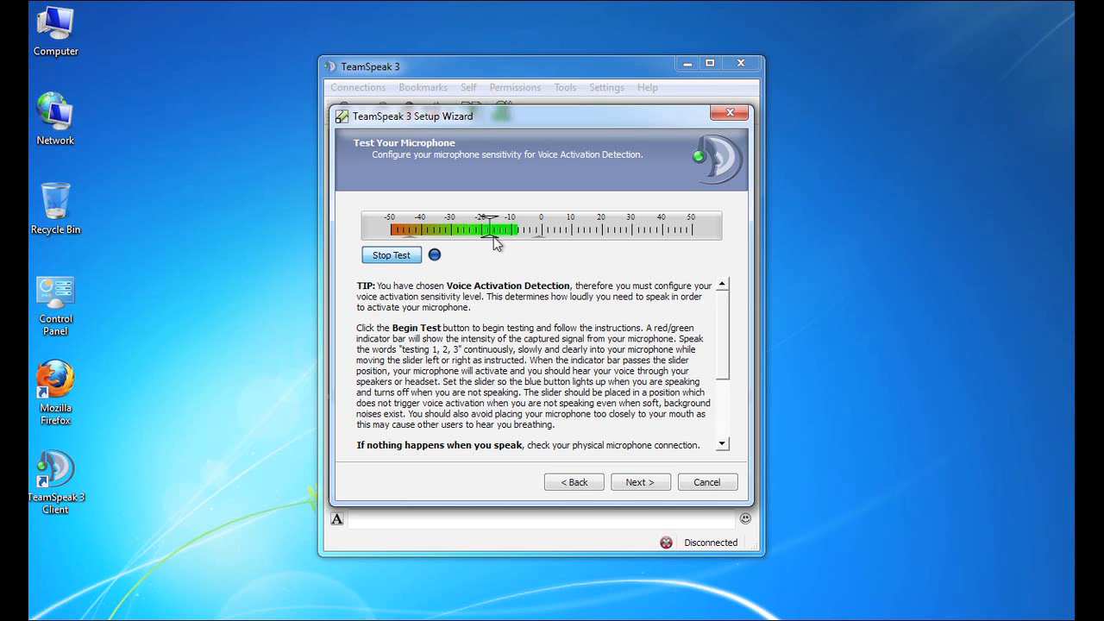
drag(491, 229, 505, 229)
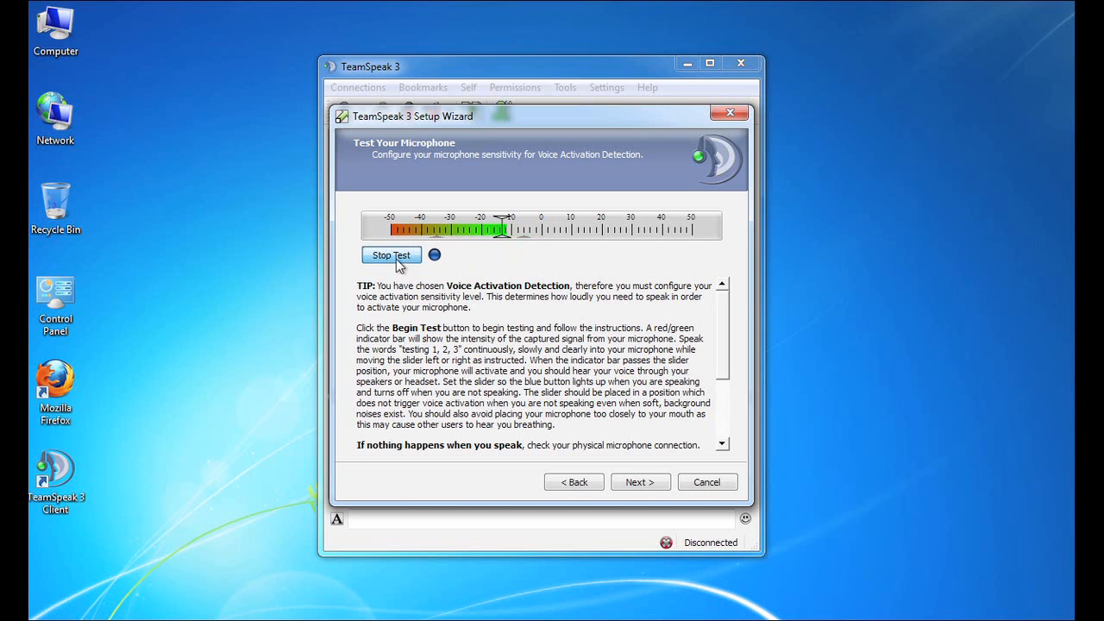
click(391, 254)
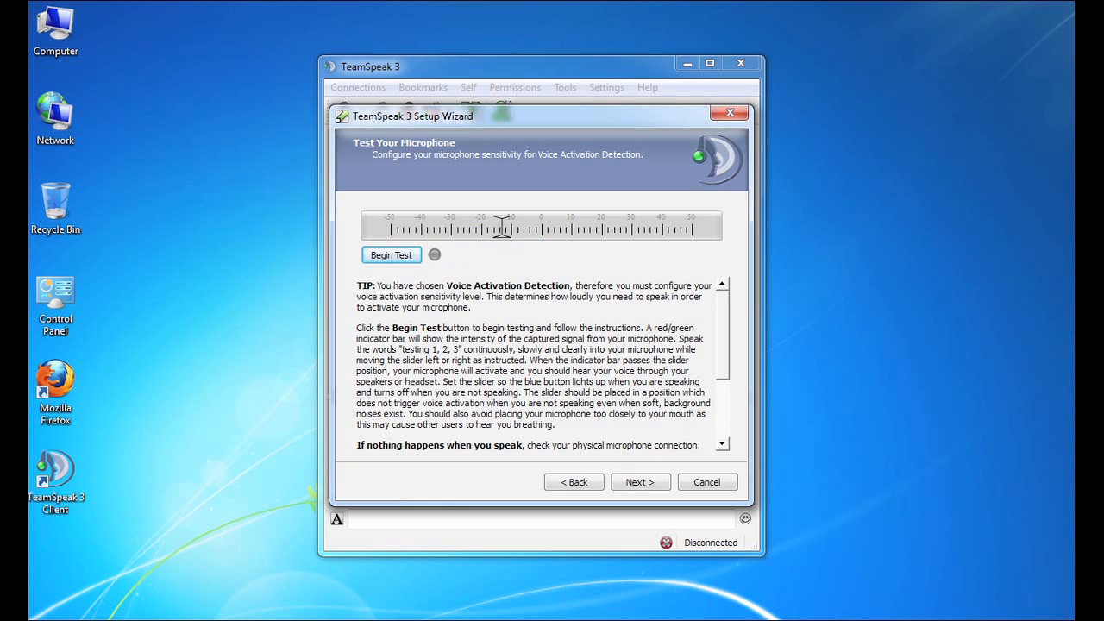
- On the key bindings step, assign Microphone Mute the hotkey M + ALT
click(639, 482)
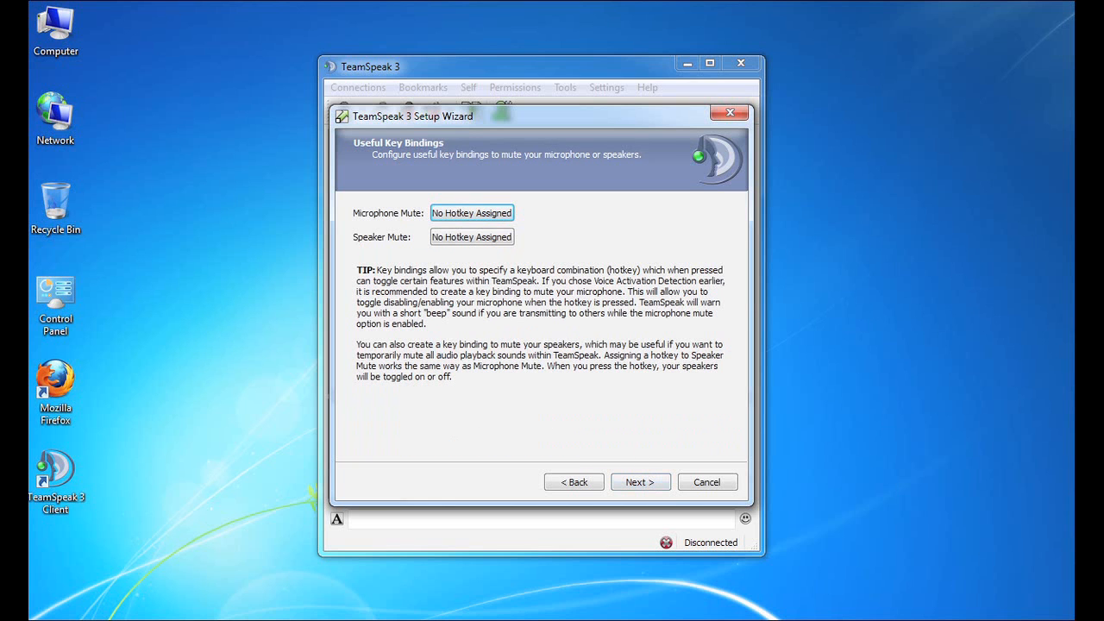
mouse_move(569, 263)
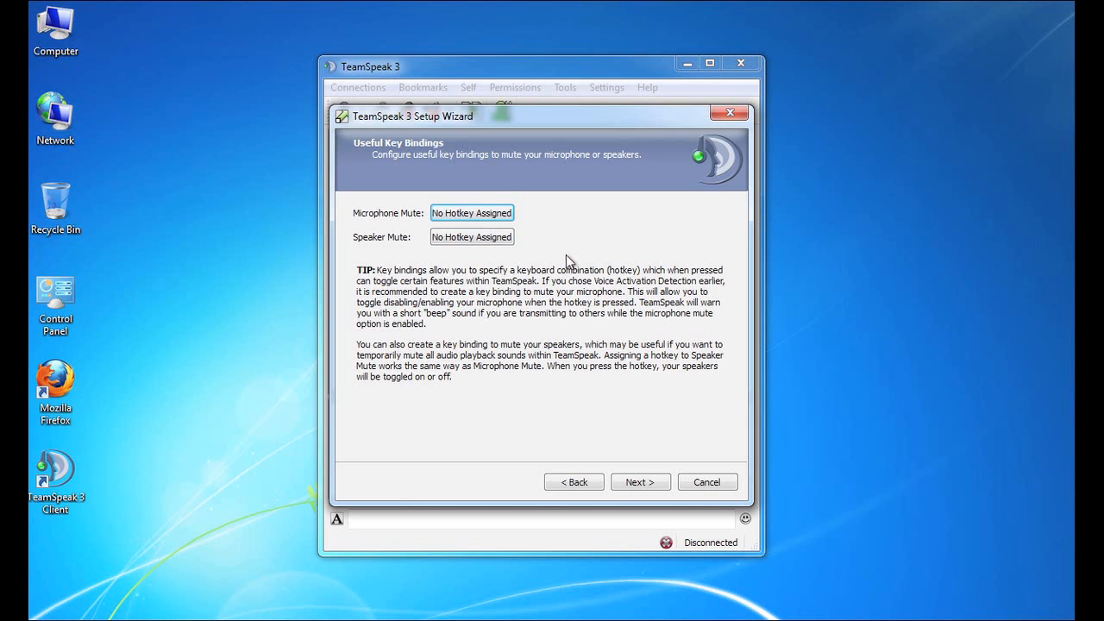
mouse_move(558, 250)
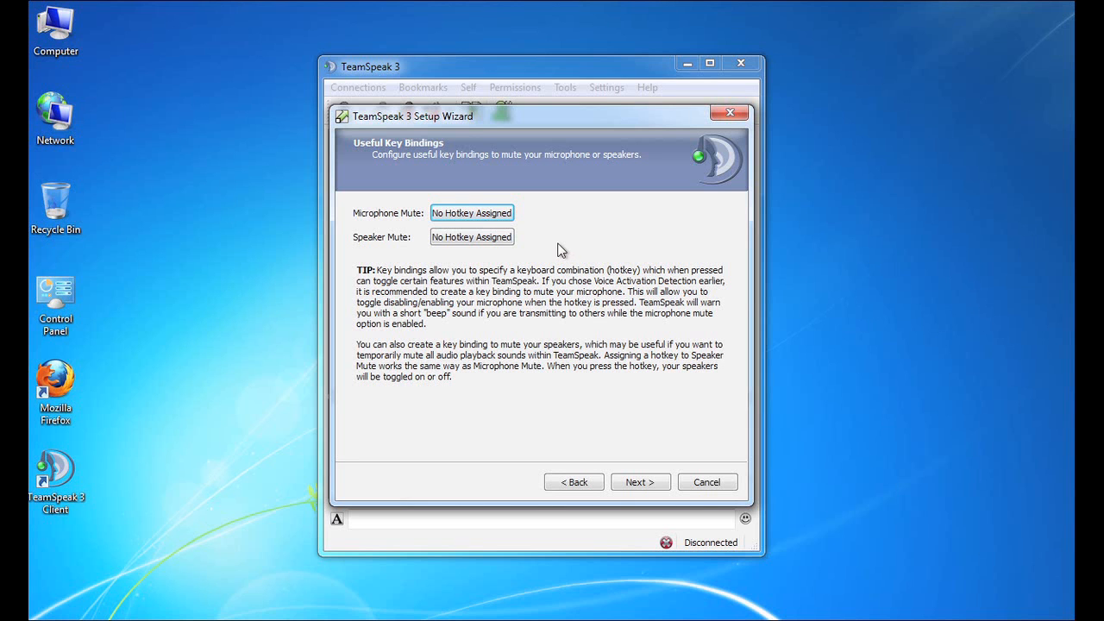
mouse_move(551, 253)
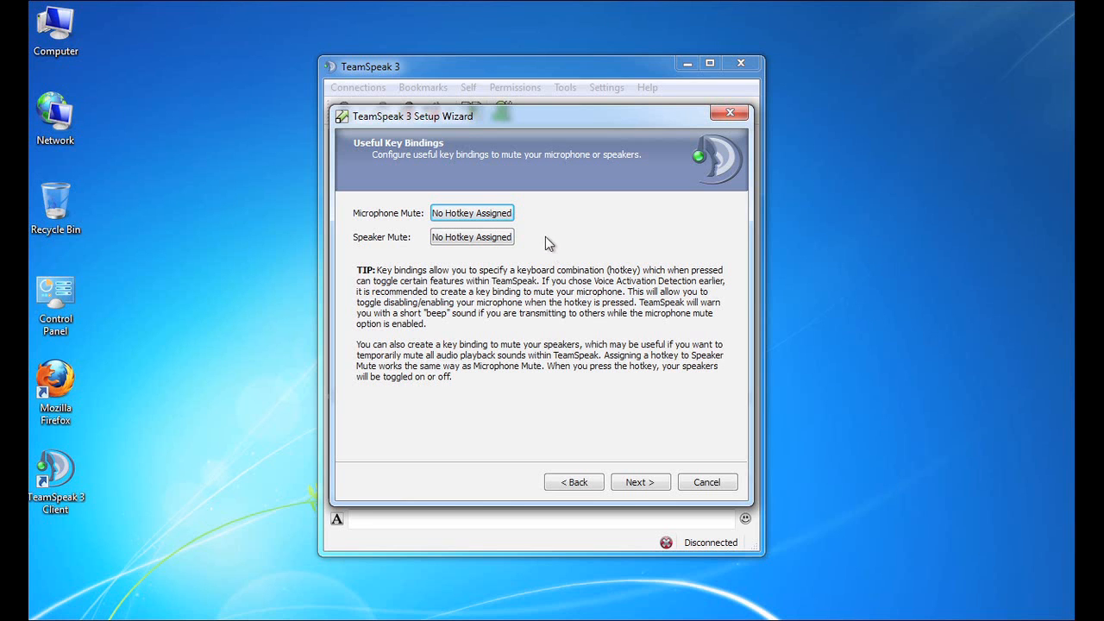
click(472, 213)
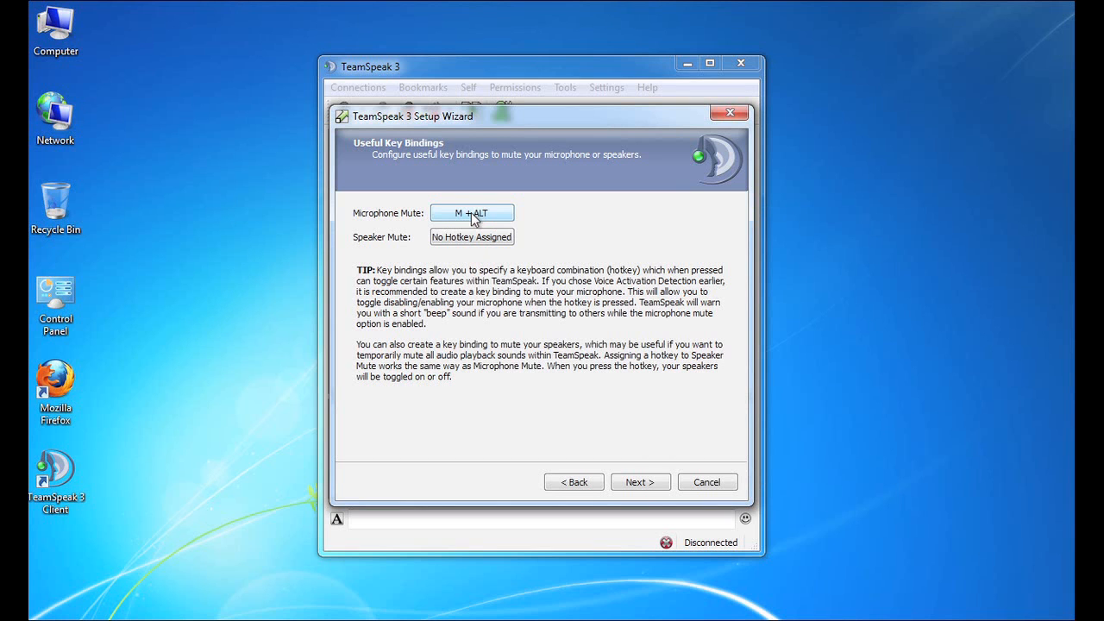
click(471, 237)
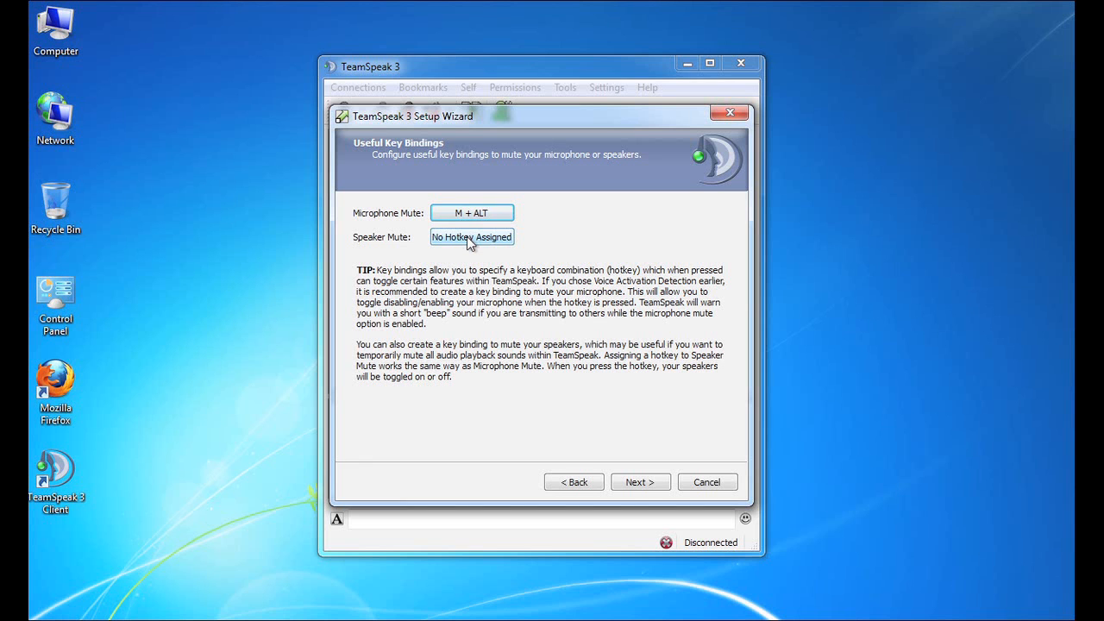
- Assign Speaker Mute the hotkey RIGHT CTRL
click(472, 236)
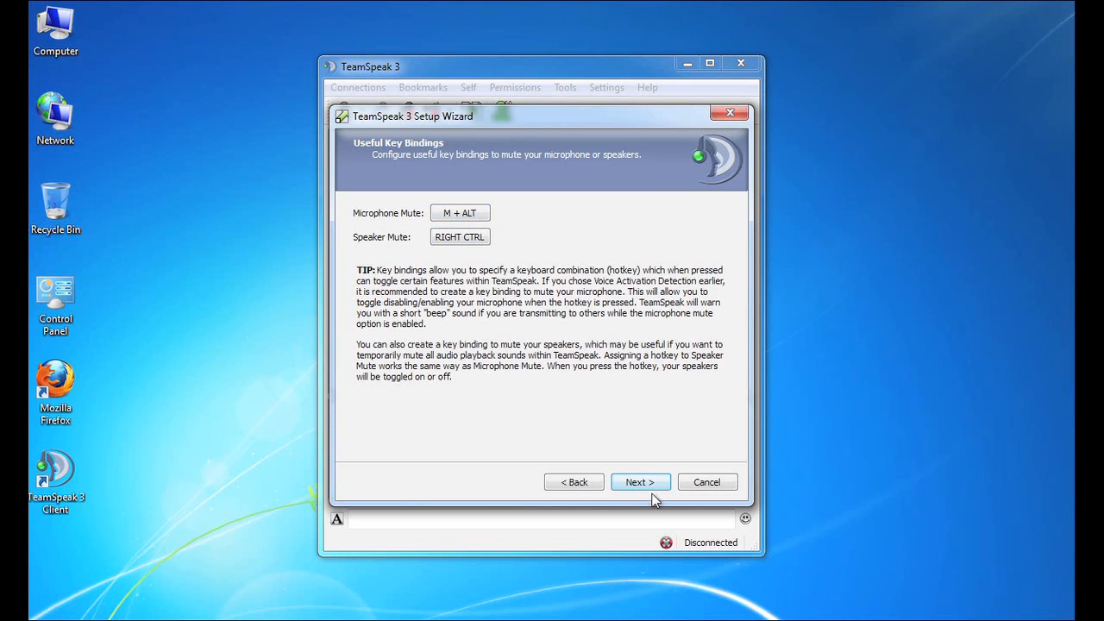
- Move on to the Select Sound Pack step, leaving the Female sound pack selected
click(640, 481)
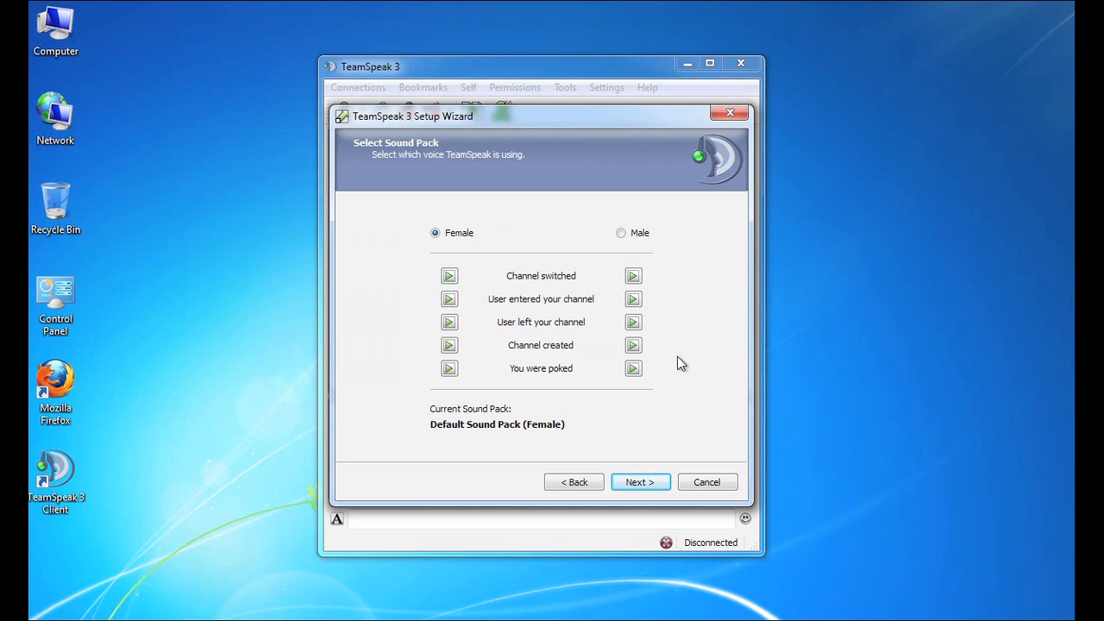
mouse_move(672, 344)
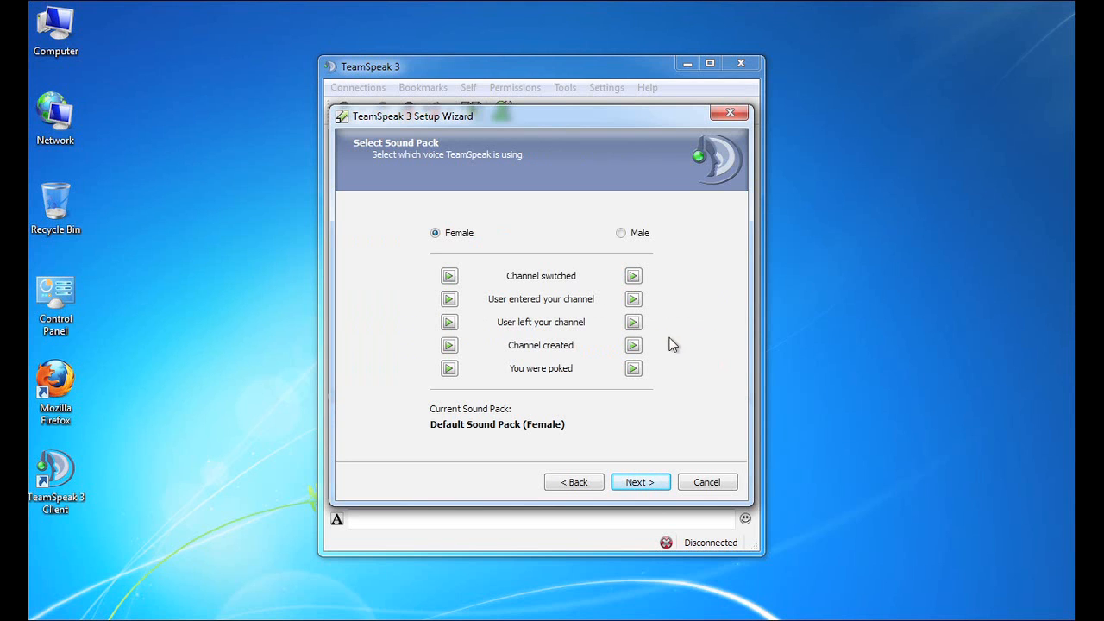
mouse_move(676, 345)
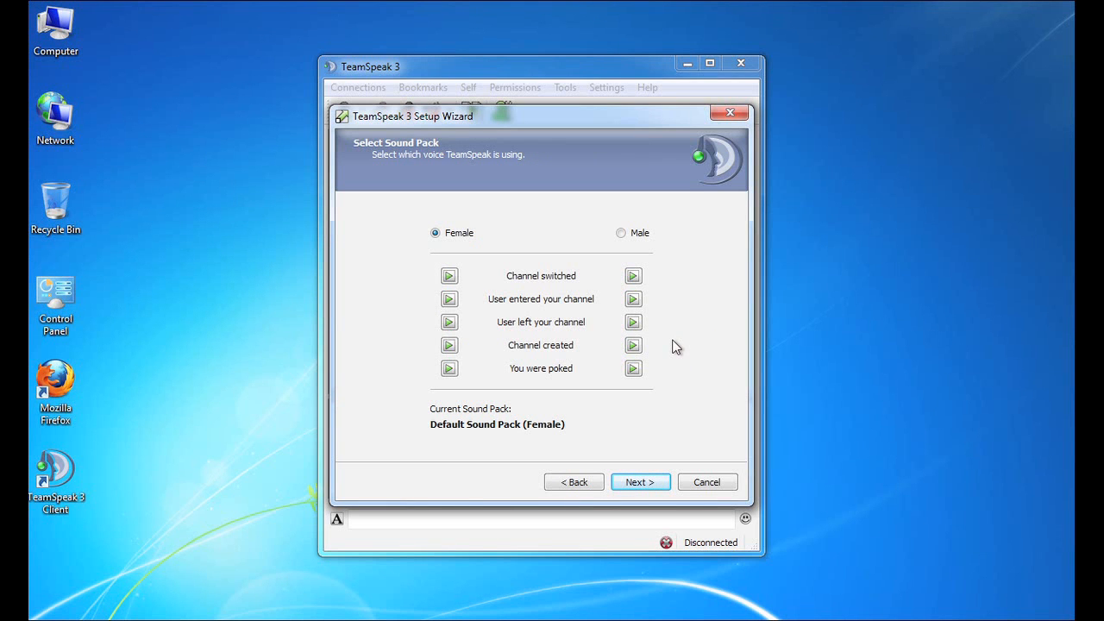
mouse_move(670, 317)
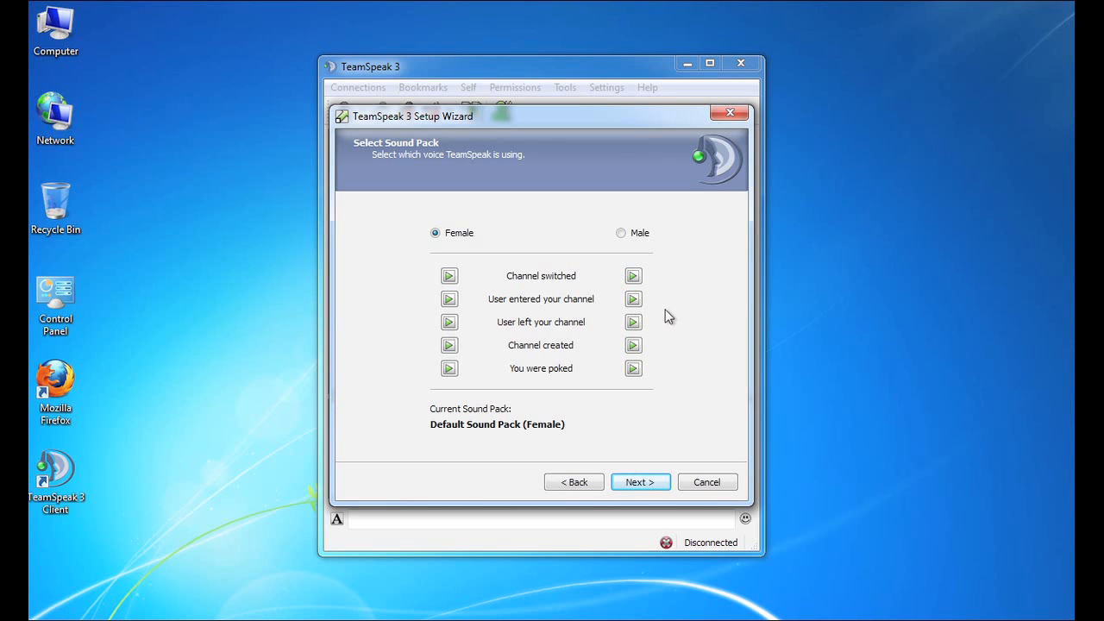
mouse_move(658, 302)
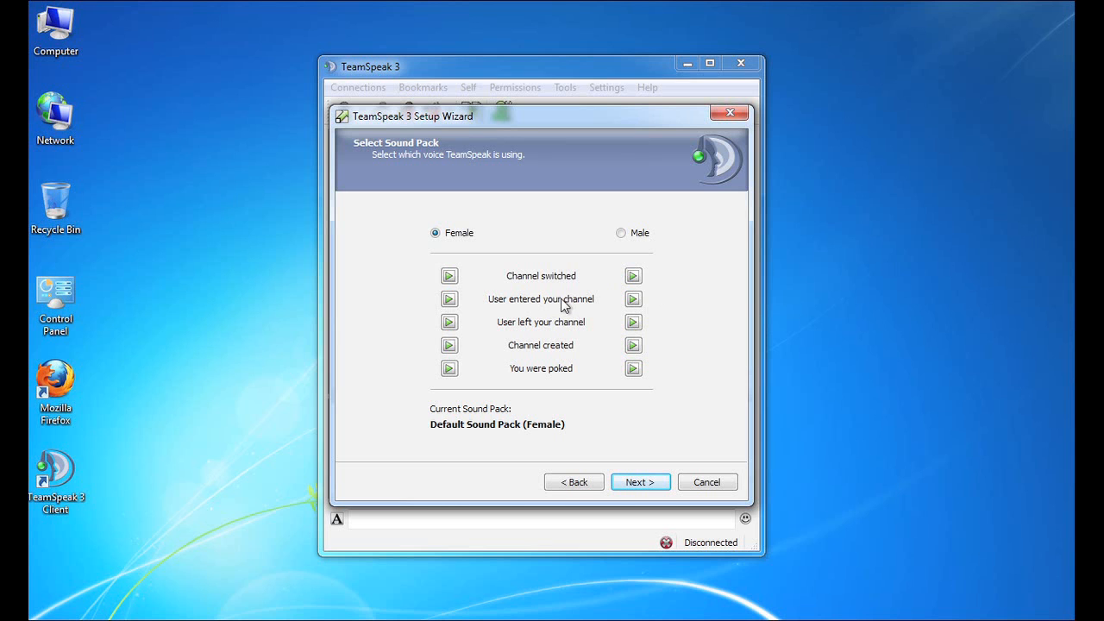
mouse_move(554, 330)
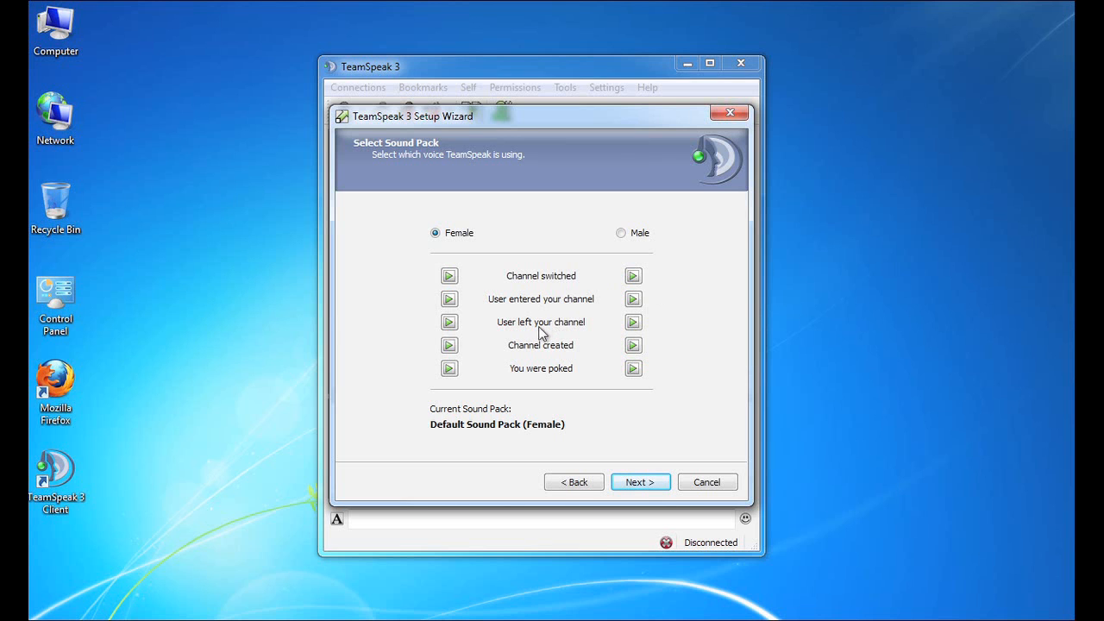
mouse_move(539, 335)
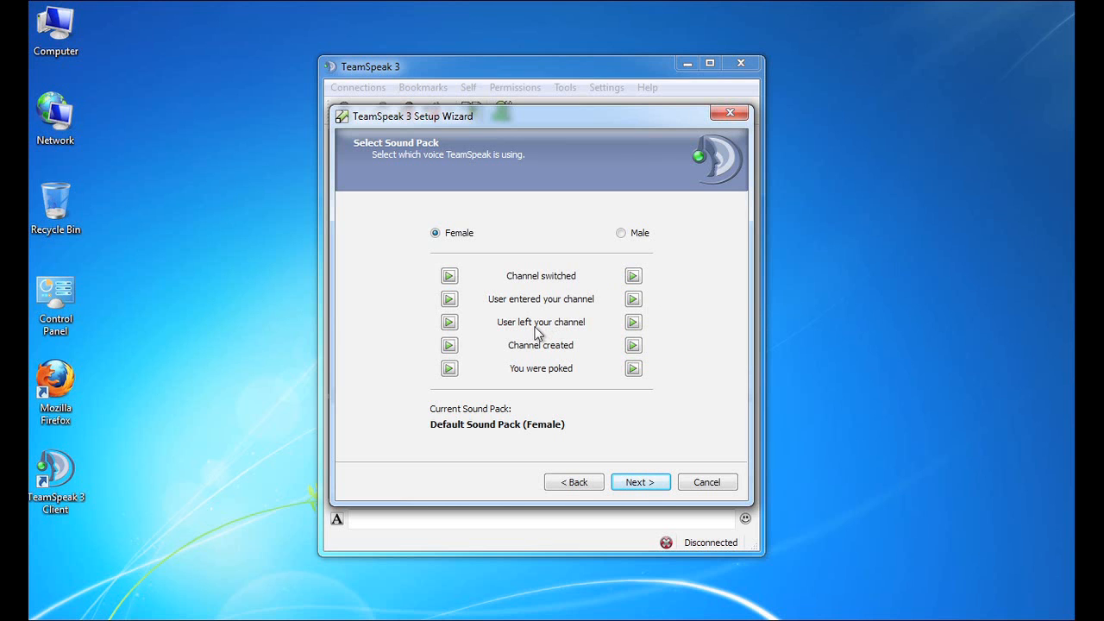
mouse_move(539, 330)
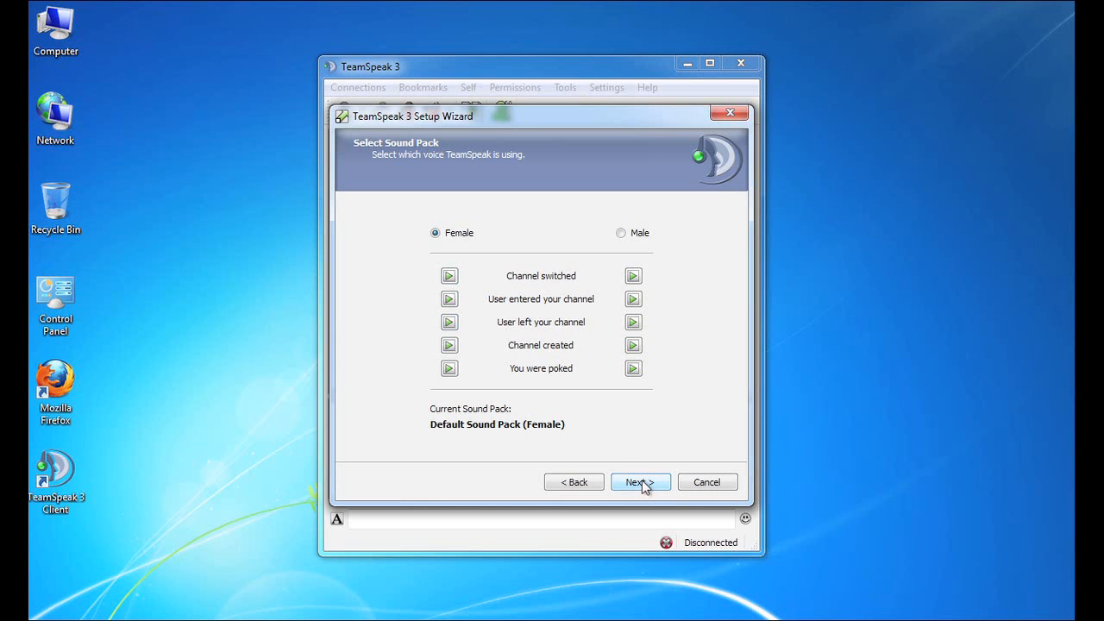
- On the Select Plugins step, enable the Overlay and Volume Control plugins
click(640, 482)
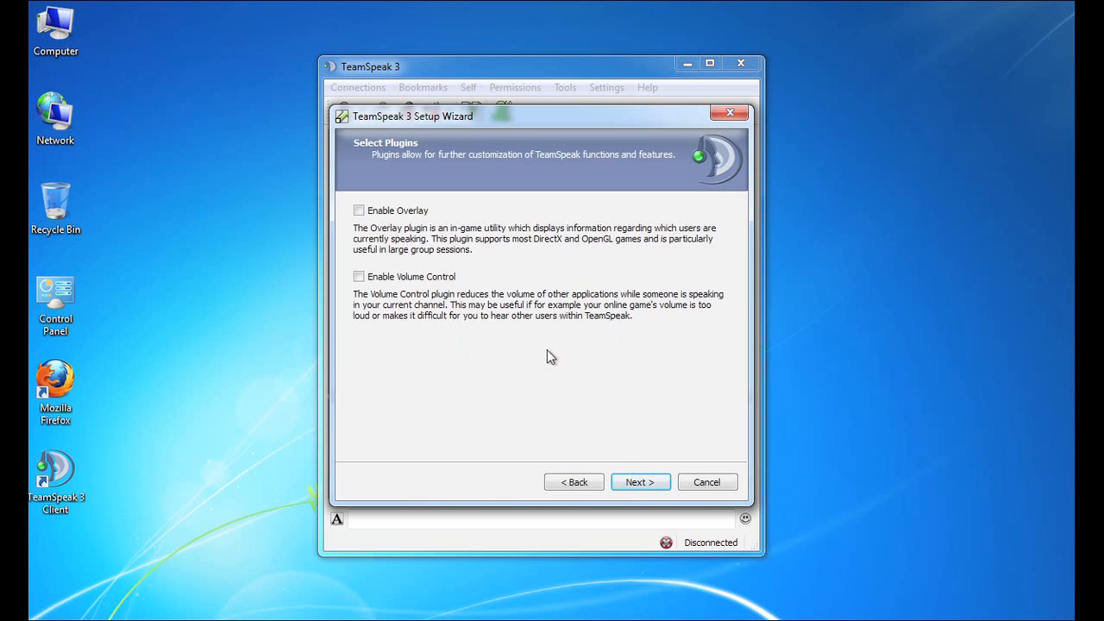
mouse_move(526, 351)
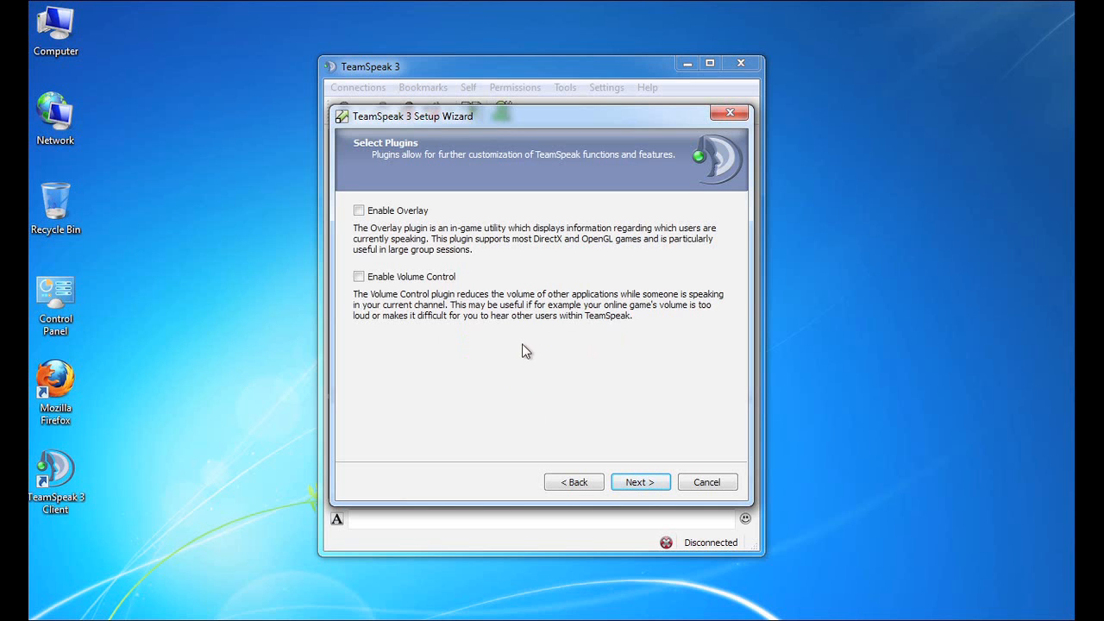
mouse_move(506, 347)
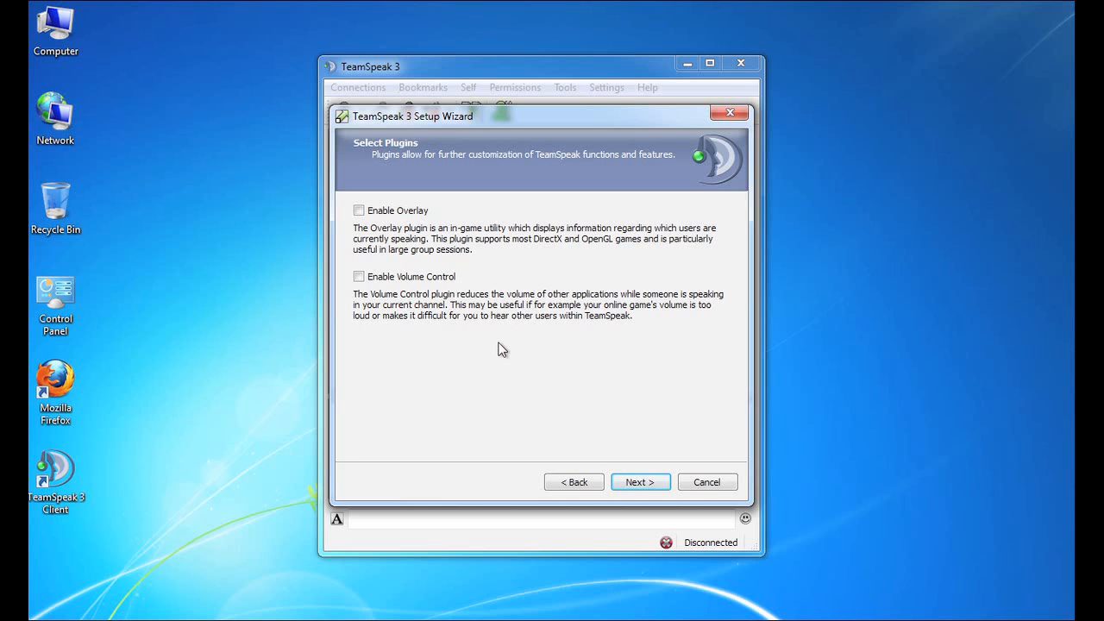
mouse_move(498, 346)
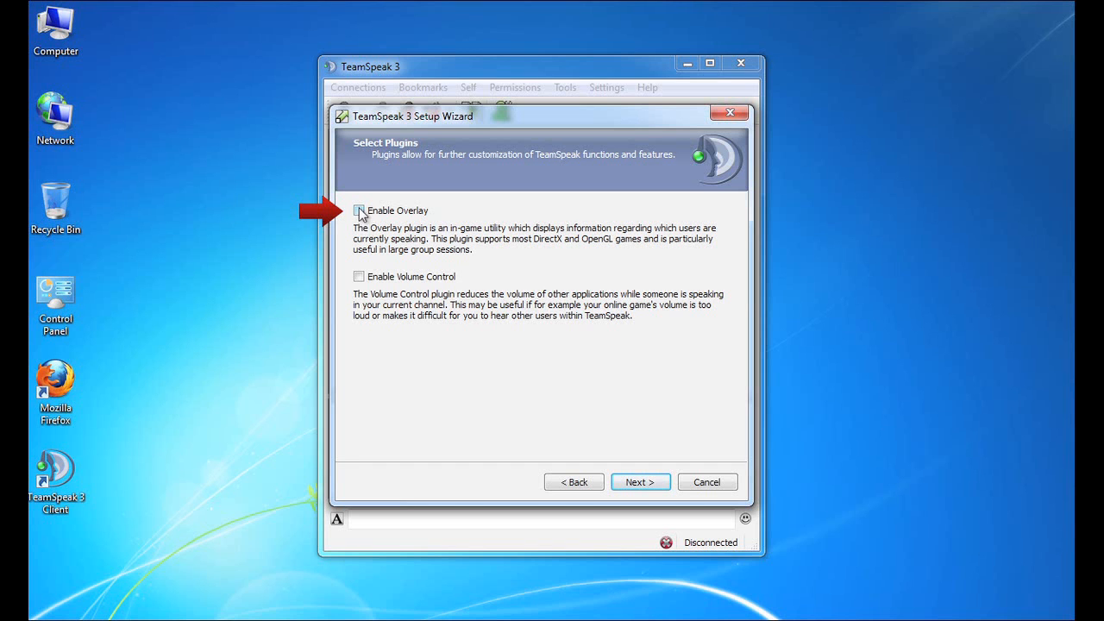
click(357, 210)
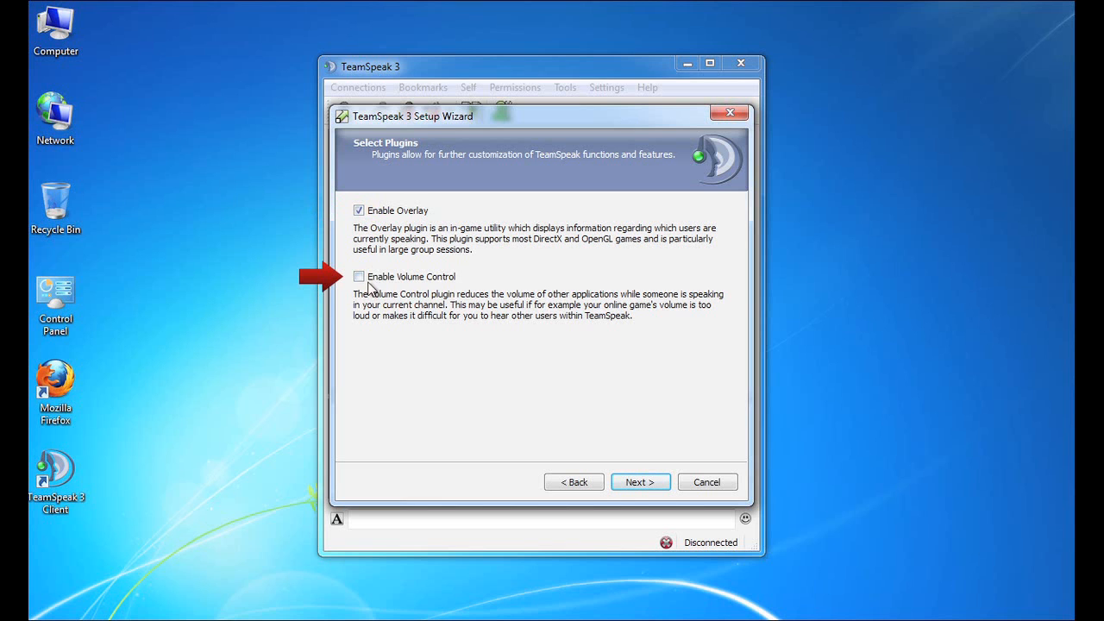
mouse_move(383, 310)
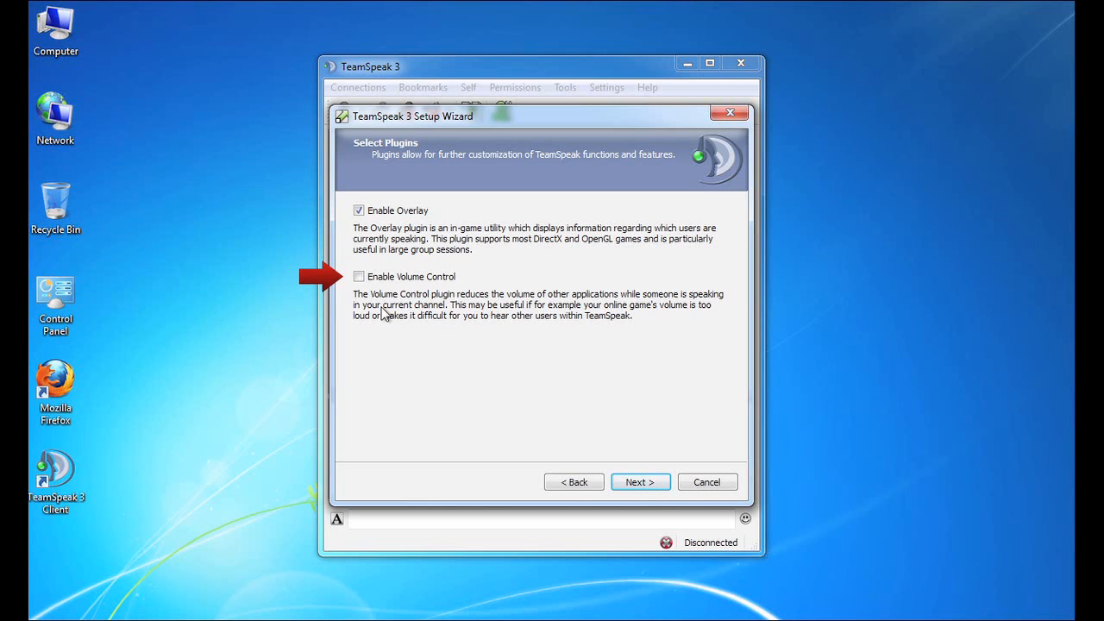
mouse_move(377, 310)
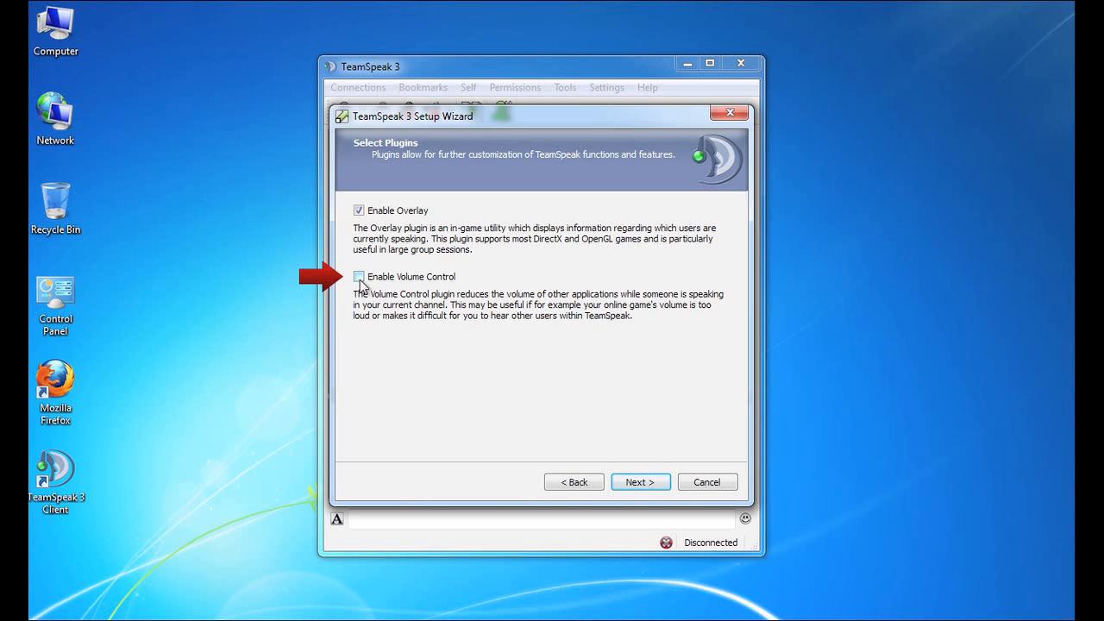
click(358, 276)
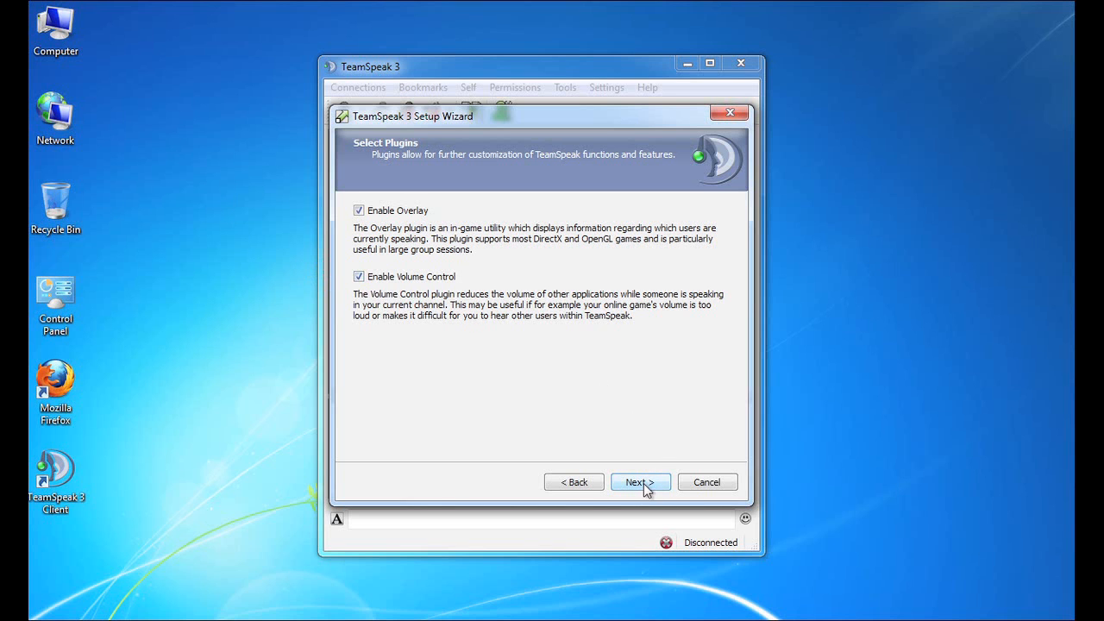
- Continue past plugin selection to the All Done! page, with the server list options checked
click(639, 482)
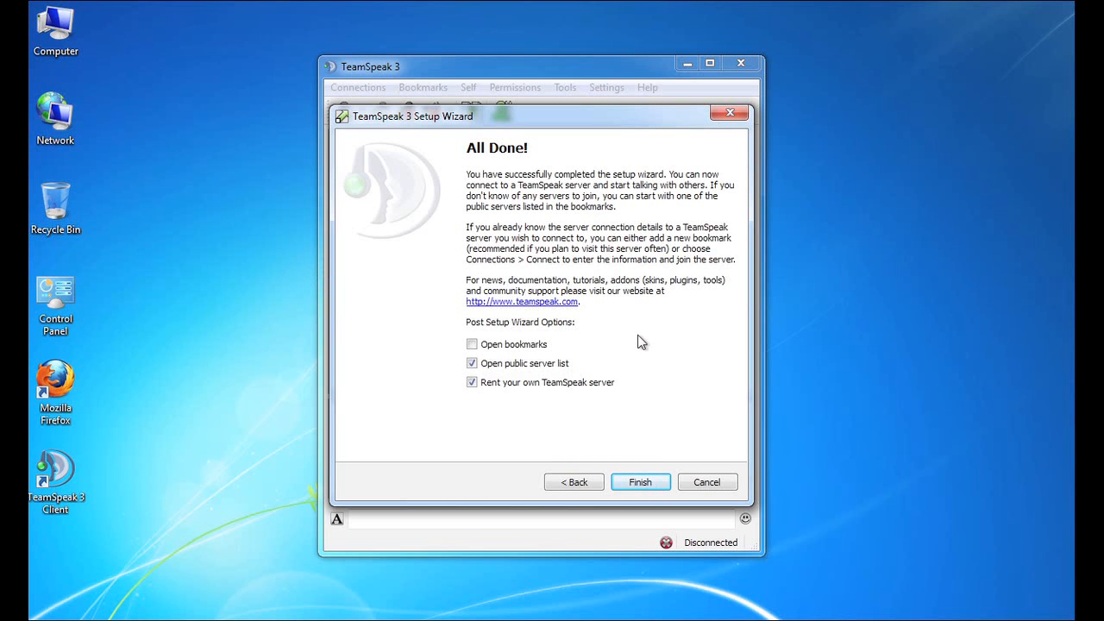
mouse_move(636, 359)
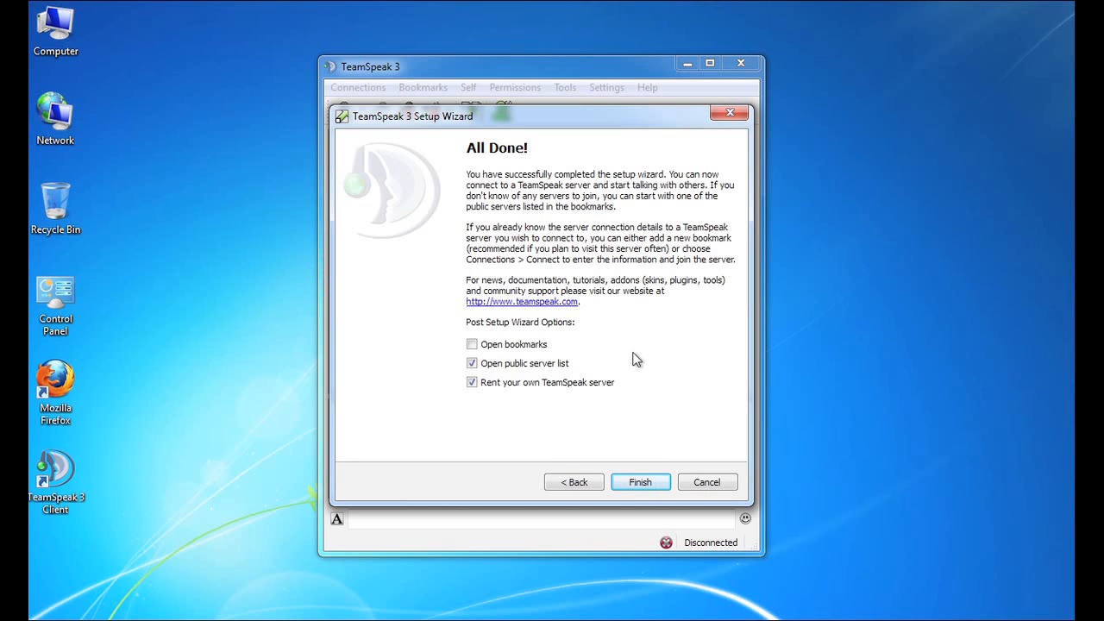
mouse_move(626, 356)
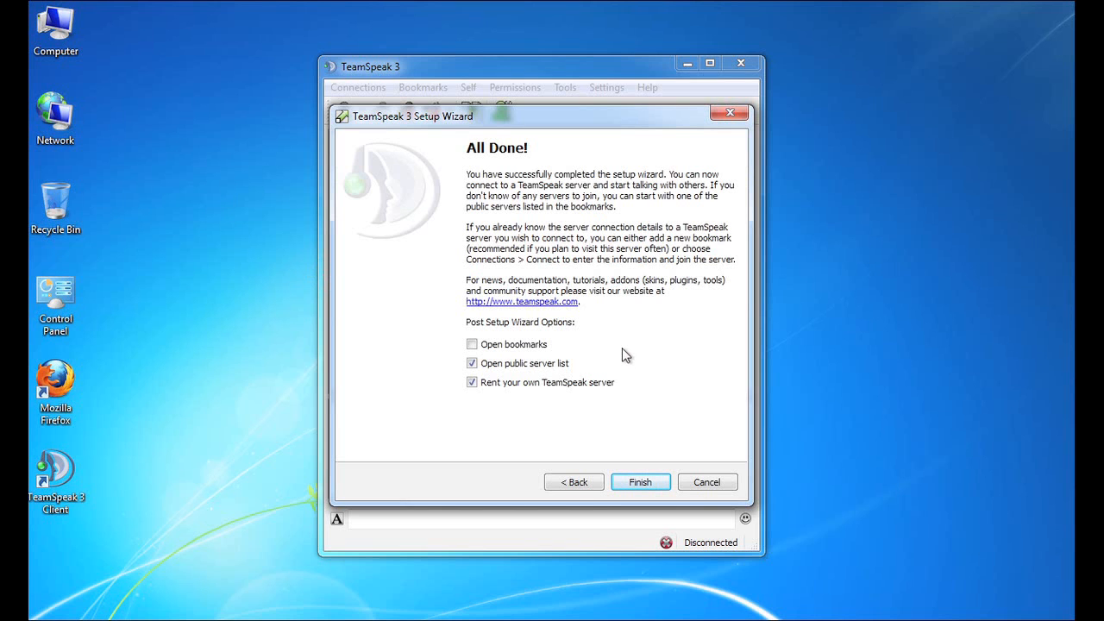
mouse_move(616, 357)
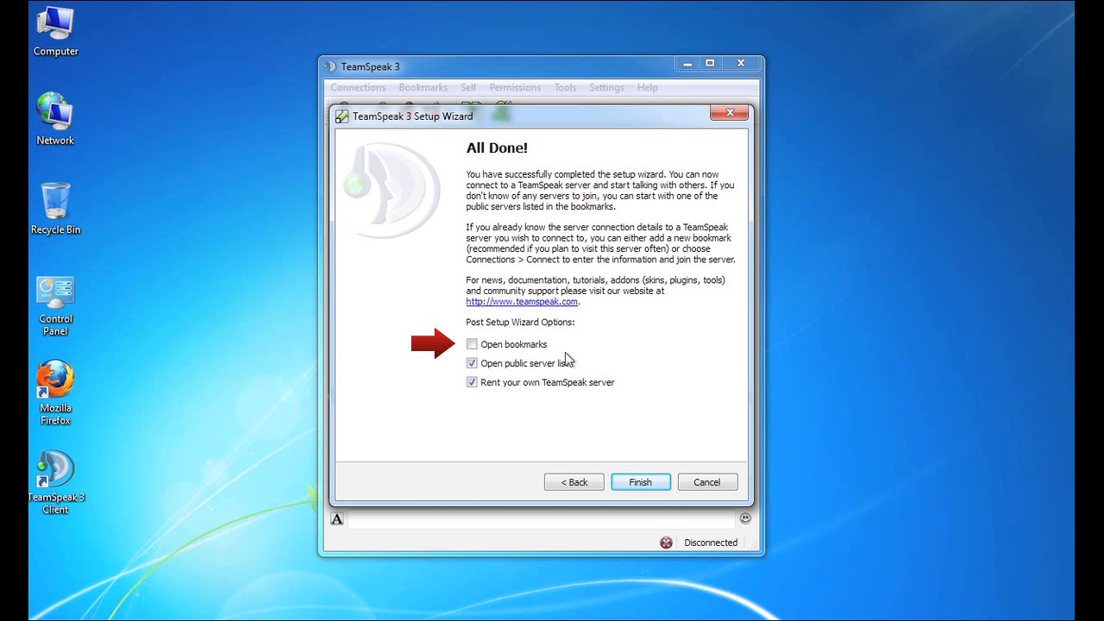
mouse_move(504, 356)
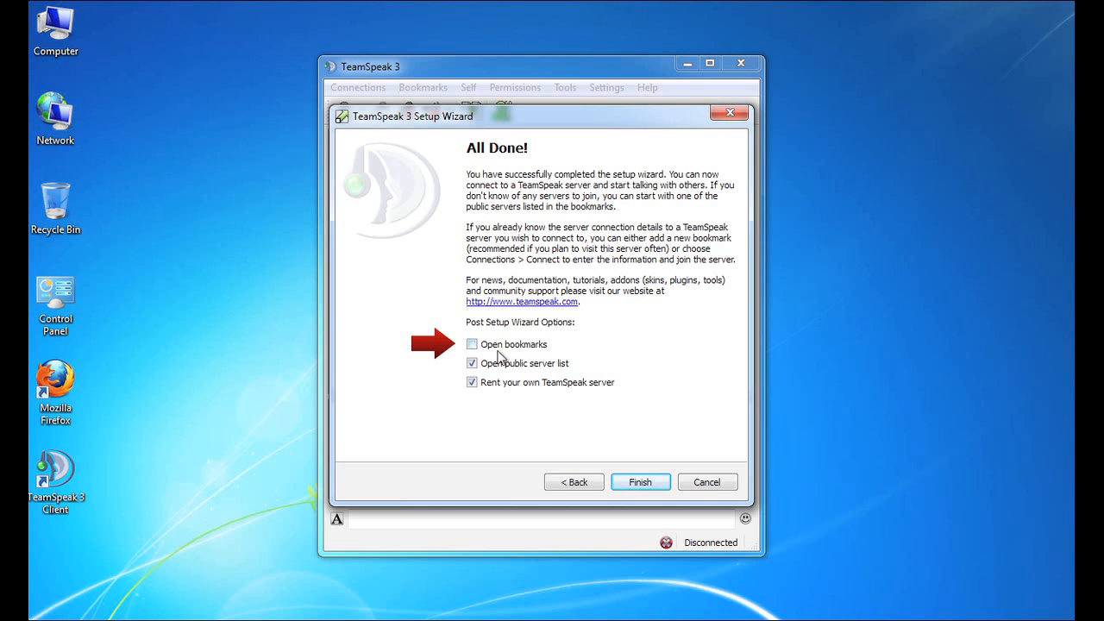
mouse_move(527, 361)
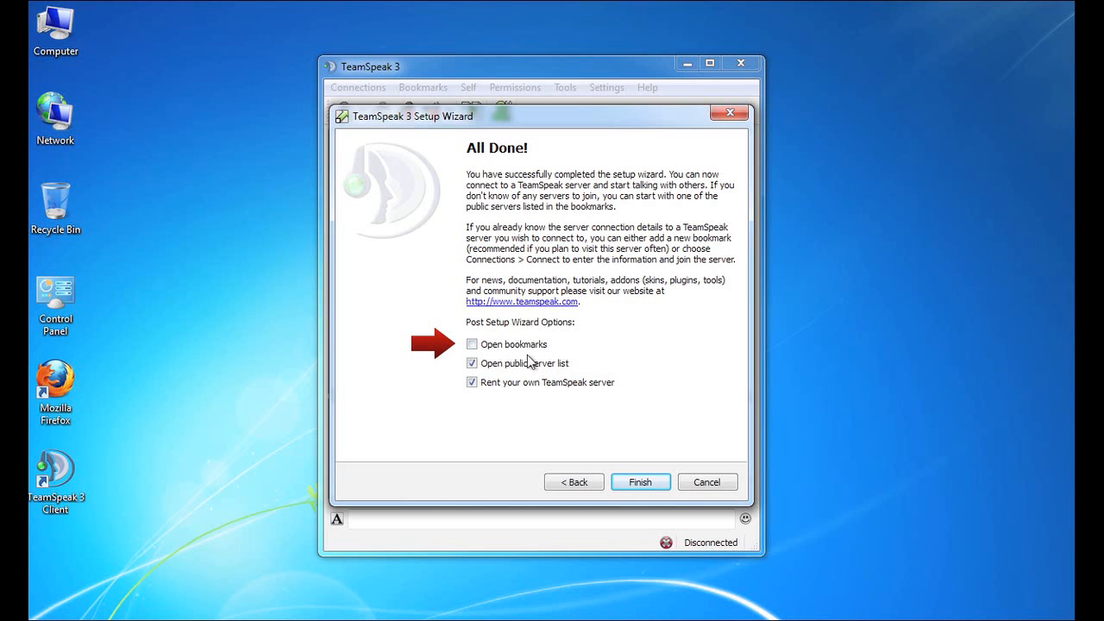
mouse_move(561, 360)
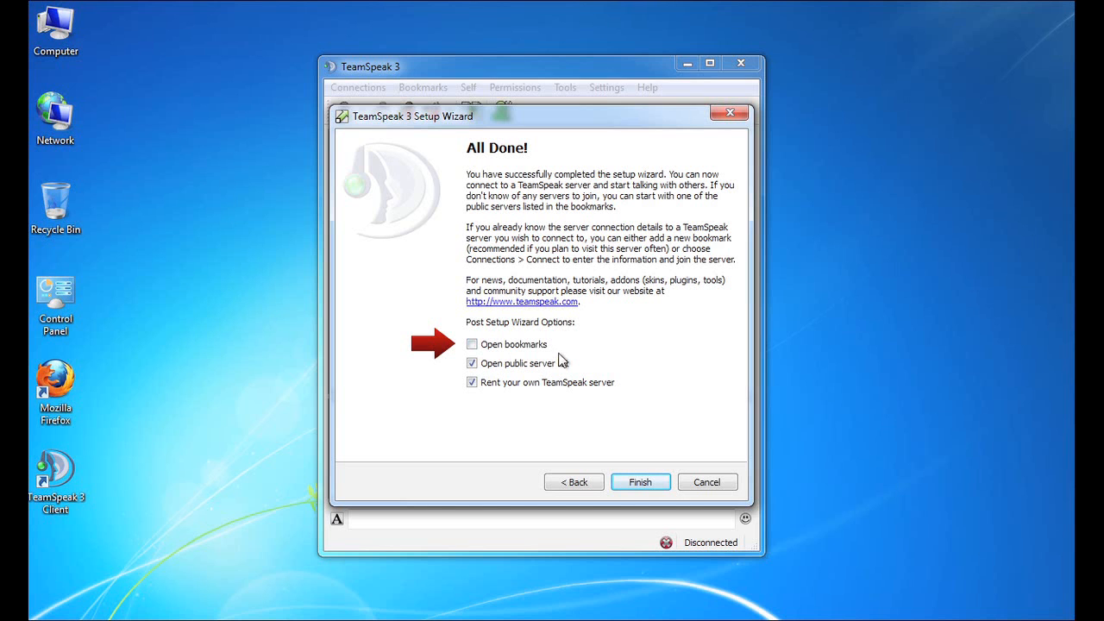
mouse_move(559, 356)
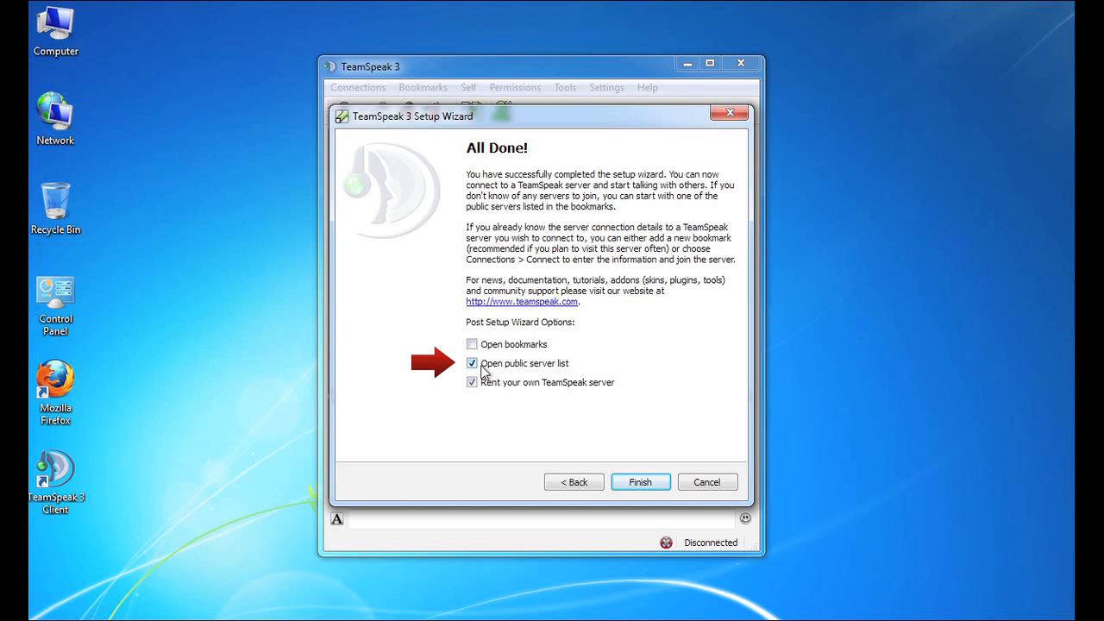
- Uncheck 'Open public server list' and 'Rent your own TeamSpeak server' on the All Done page
click(472, 363)
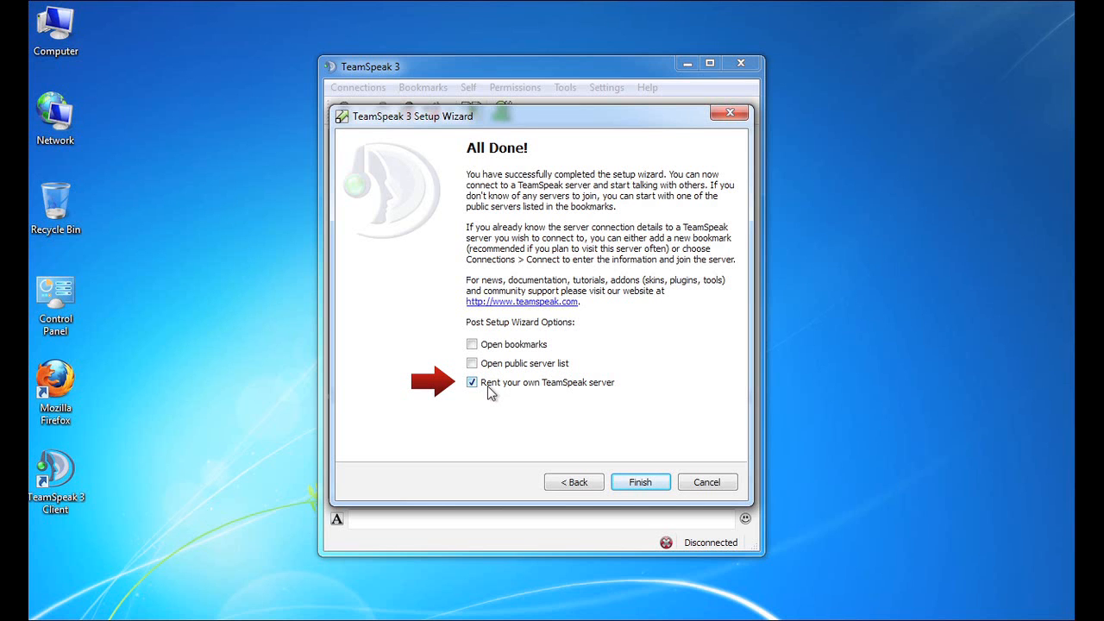
click(471, 382)
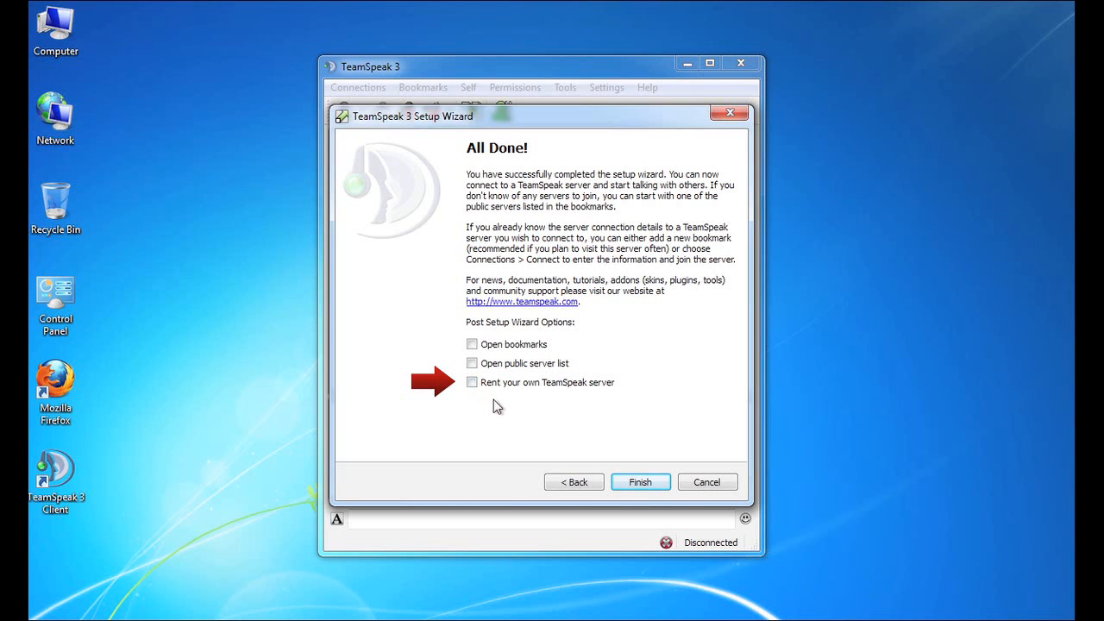
mouse_move(521, 412)
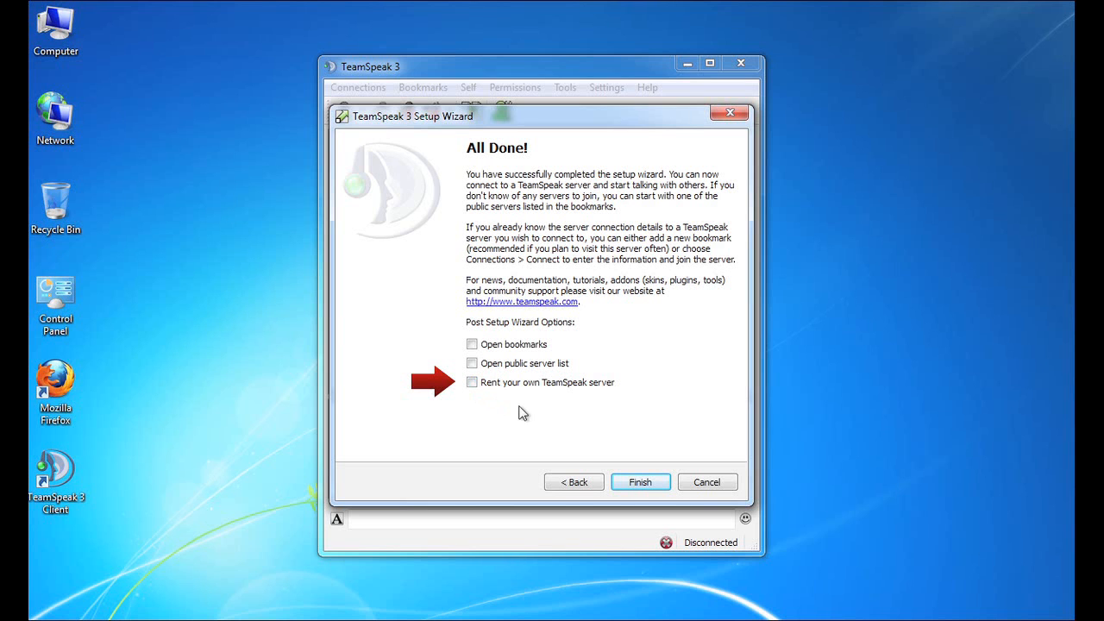
mouse_move(513, 399)
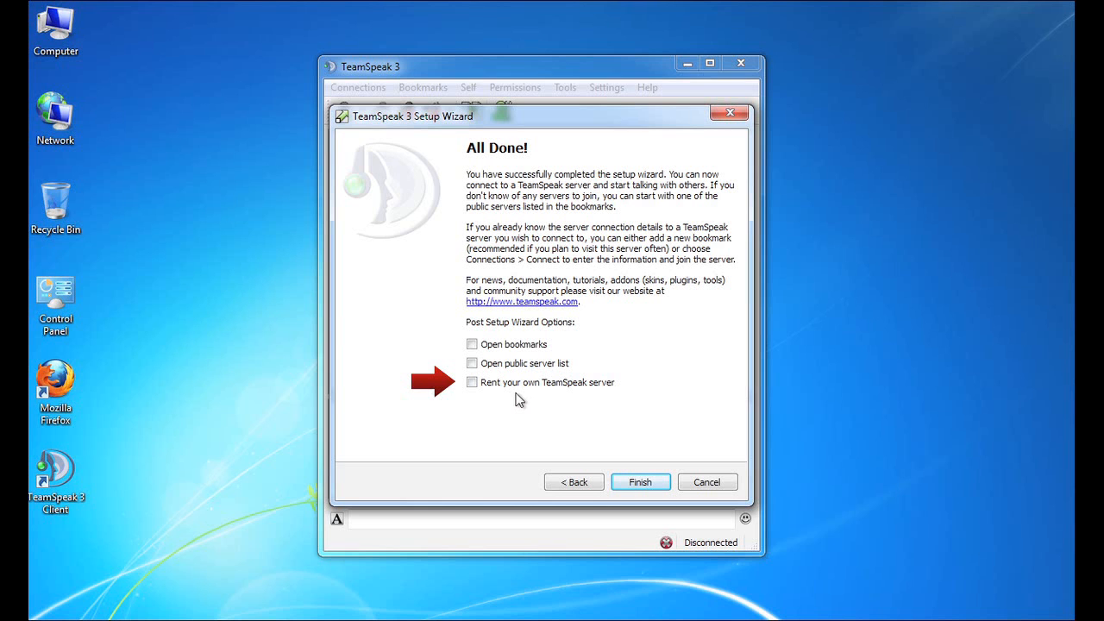
mouse_move(574, 404)
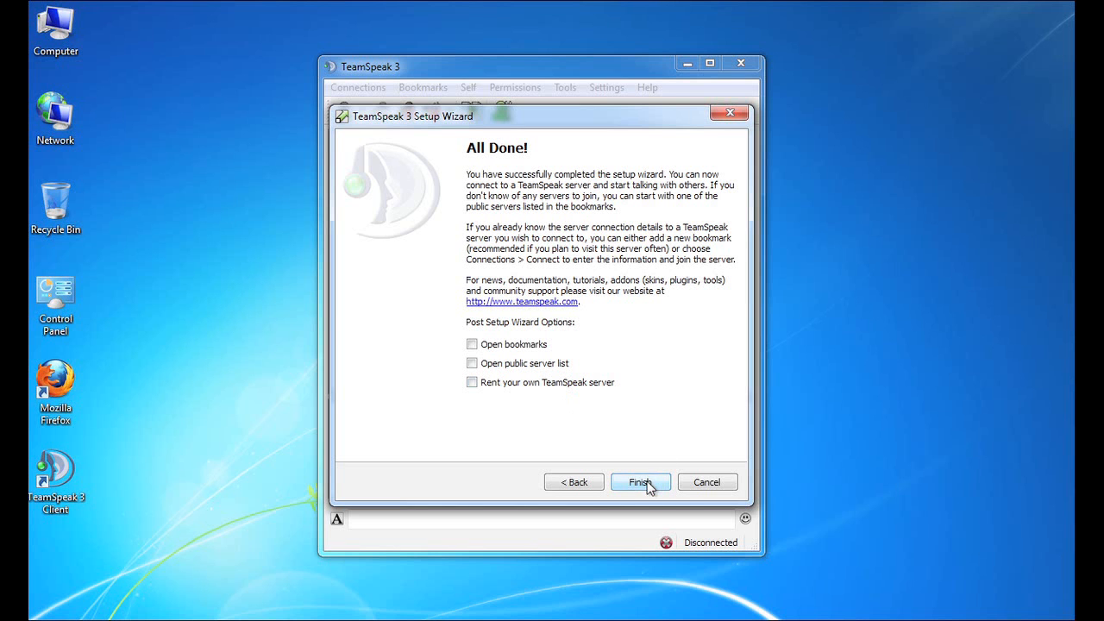
- Finish the setup wizard and open the Connections menu in the main window
click(640, 481)
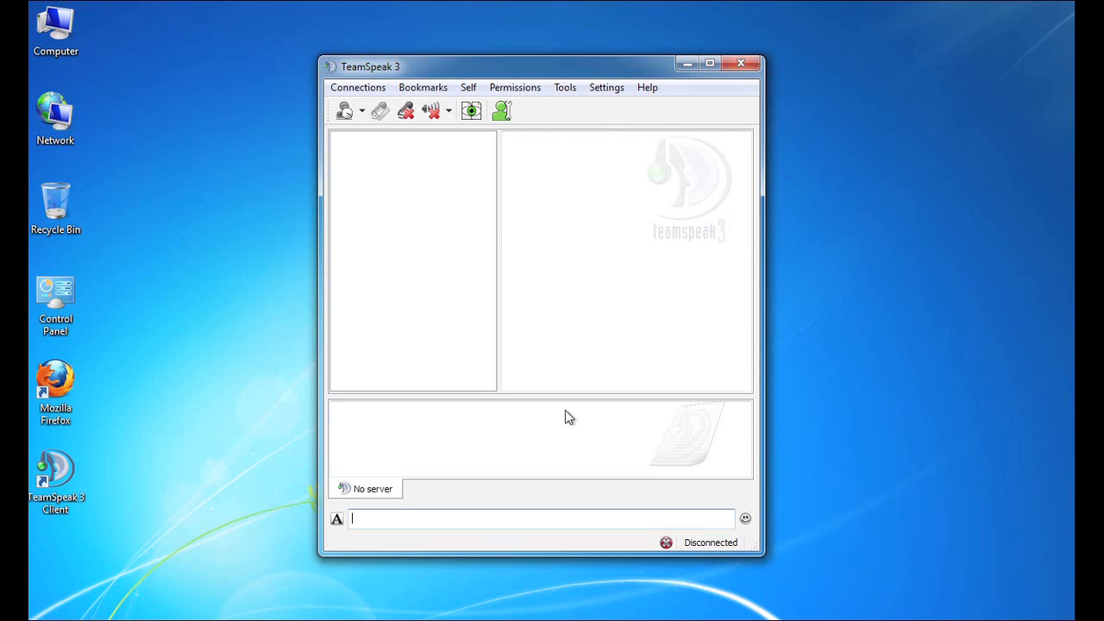
mouse_move(565, 422)
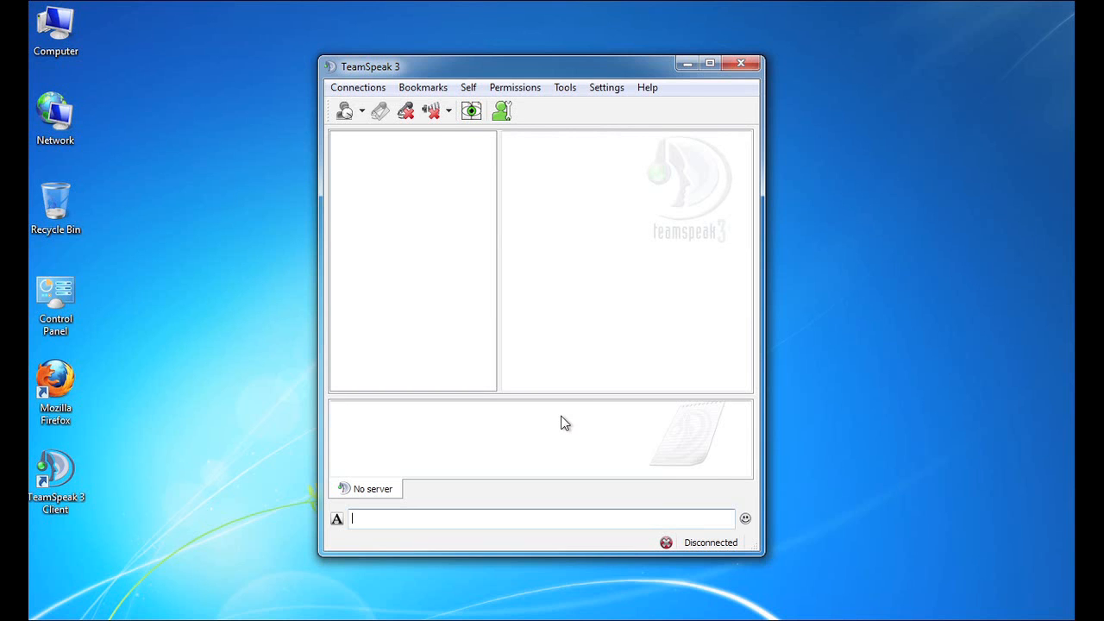
mouse_move(560, 408)
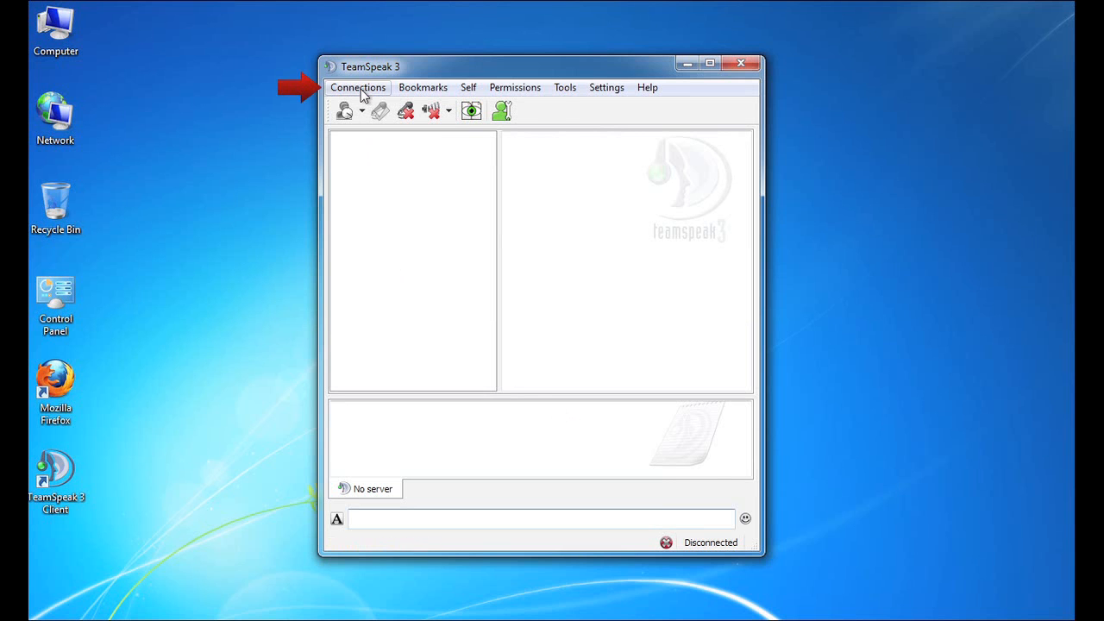
click(357, 87)
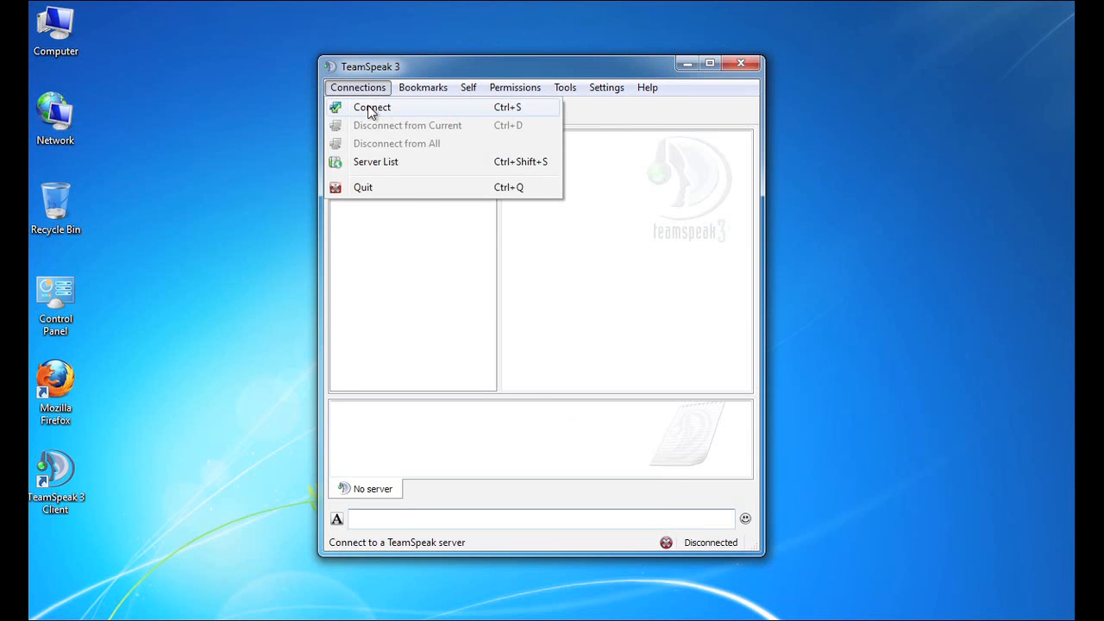
- Choose Connect from the Connections menu to open the Connect dialog
click(371, 107)
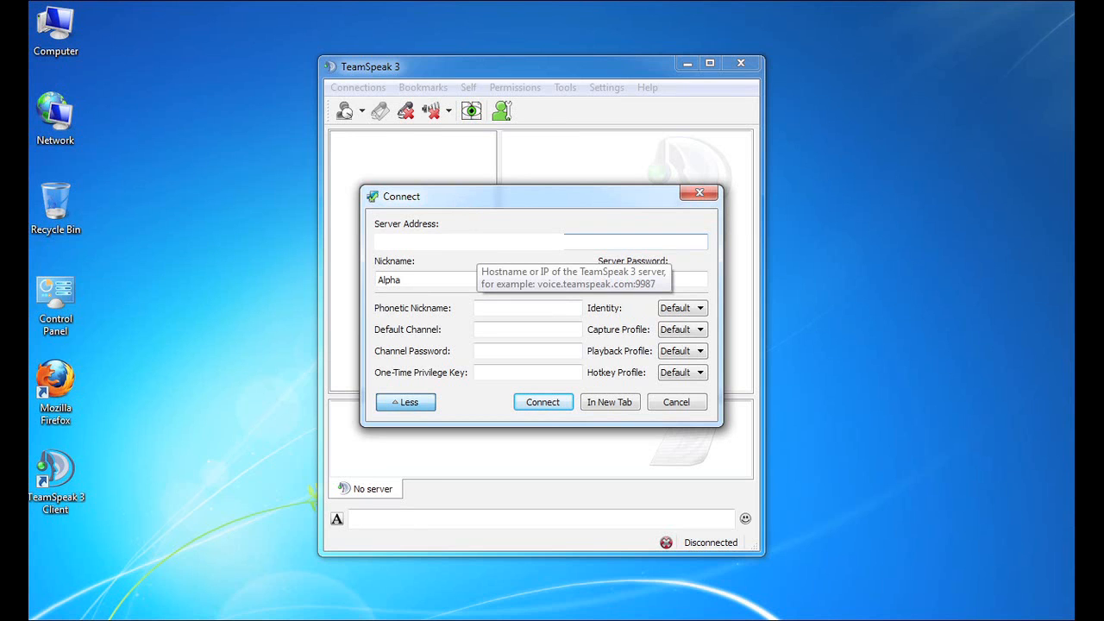
mouse_move(472, 225)
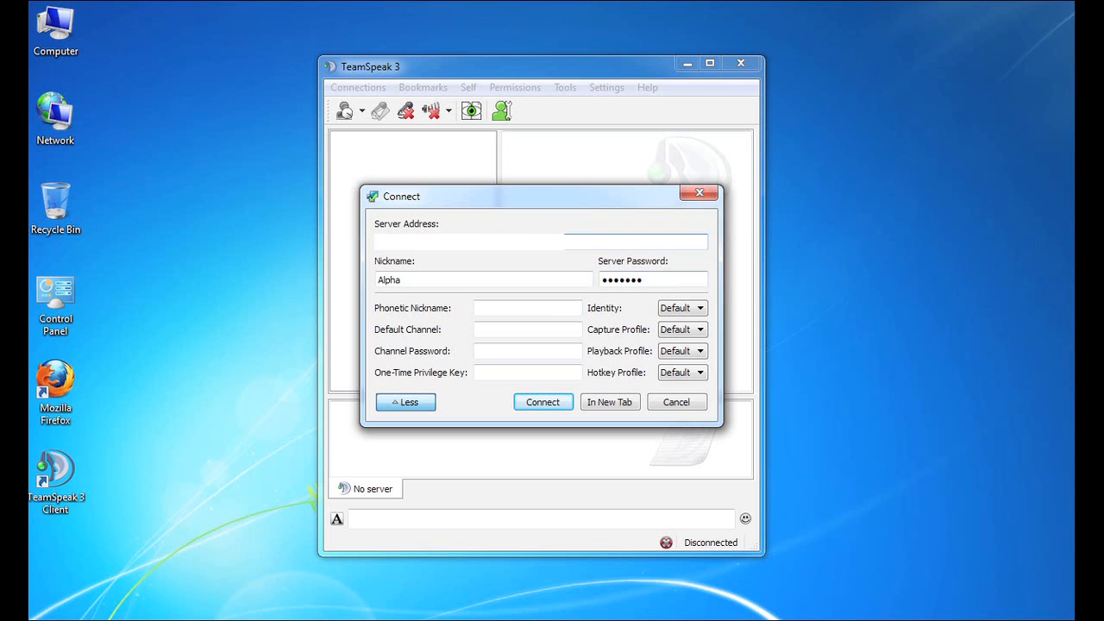
mouse_move(560, 285)
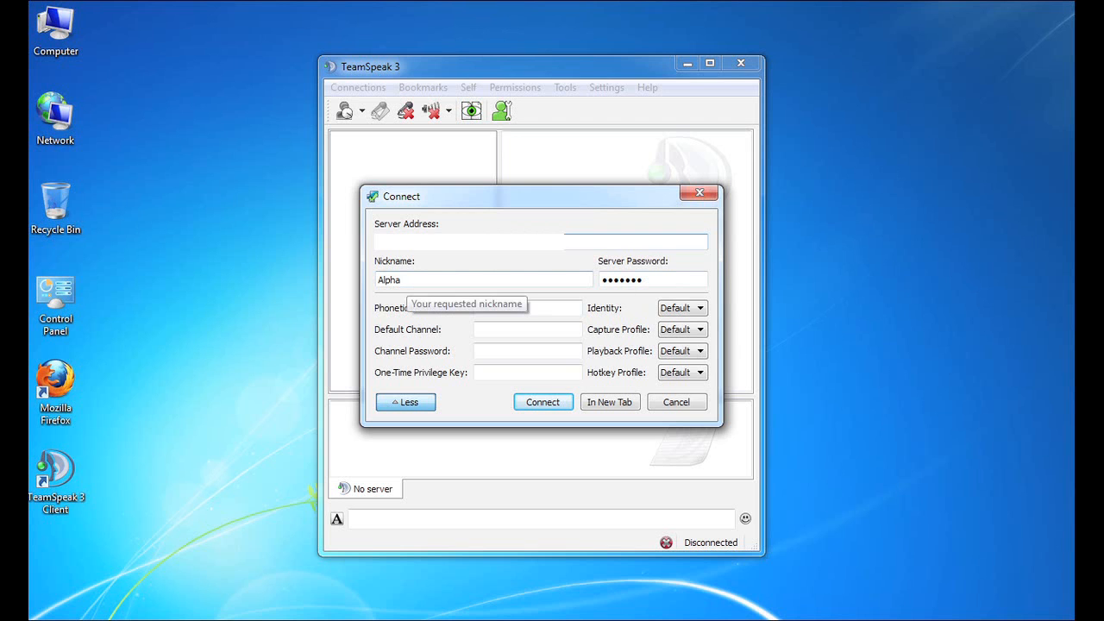
mouse_move(476, 225)
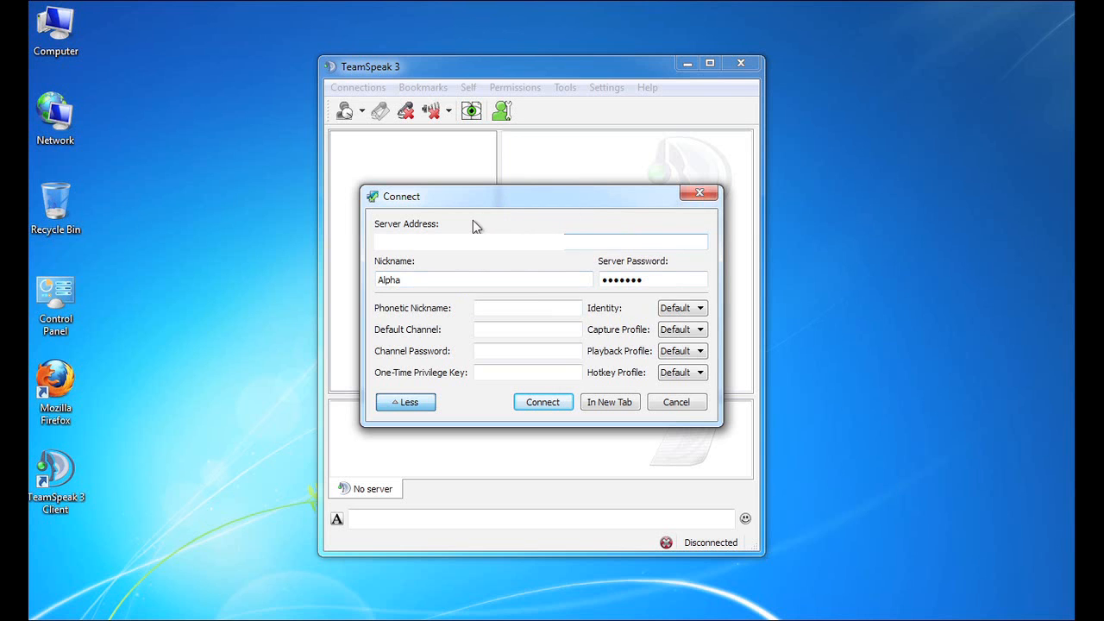
mouse_move(488, 225)
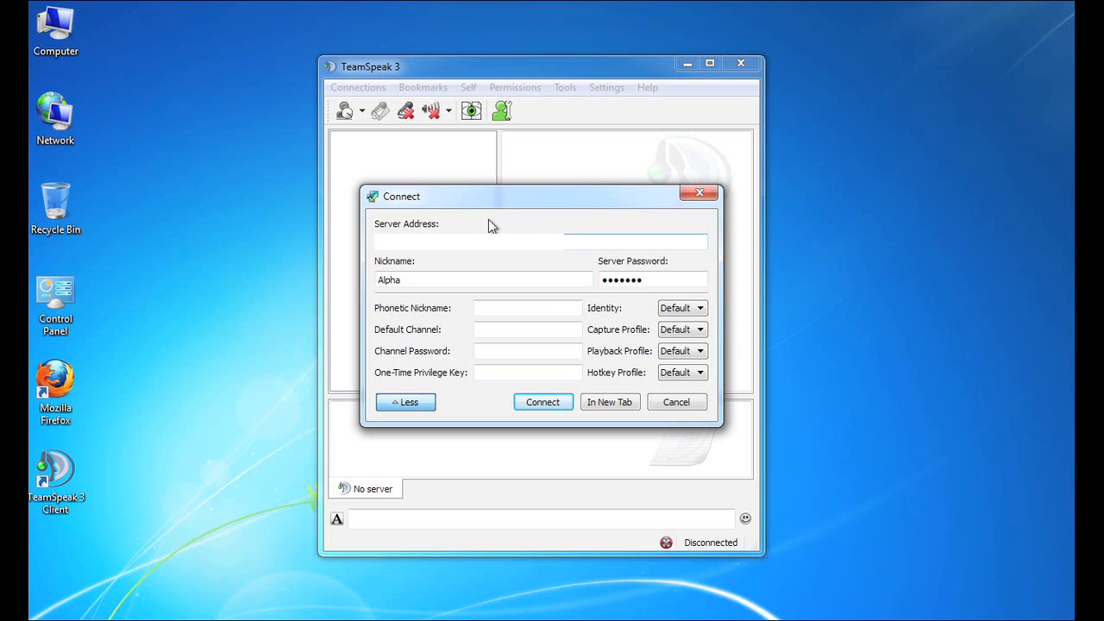
mouse_move(492, 241)
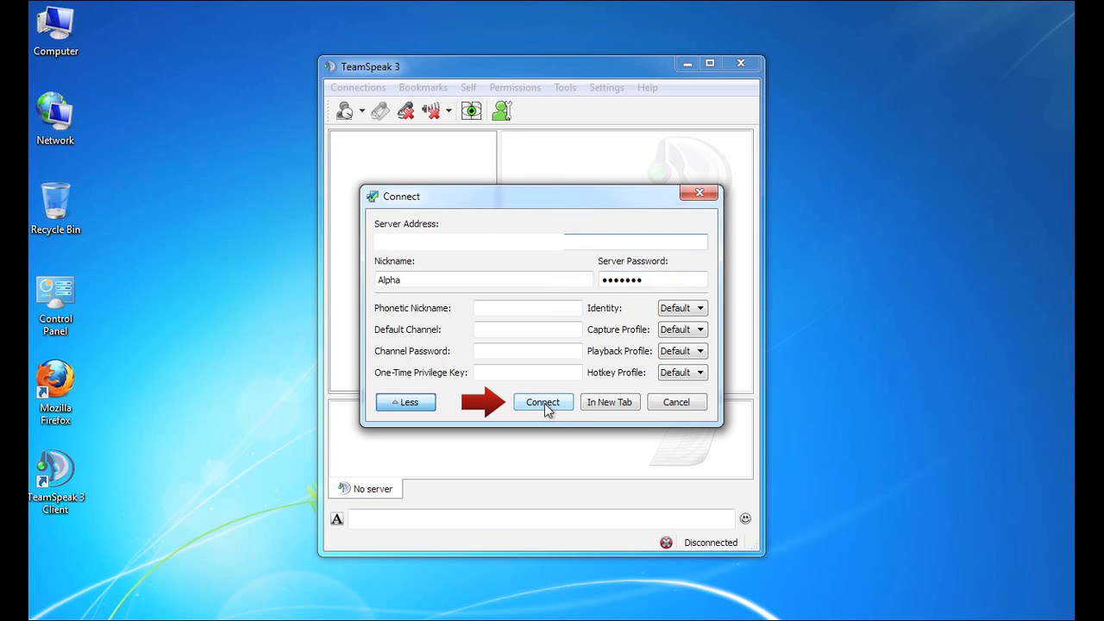
- Connect to The Greek Squad server as Alpha and view your own client info in Lobby
click(542, 402)
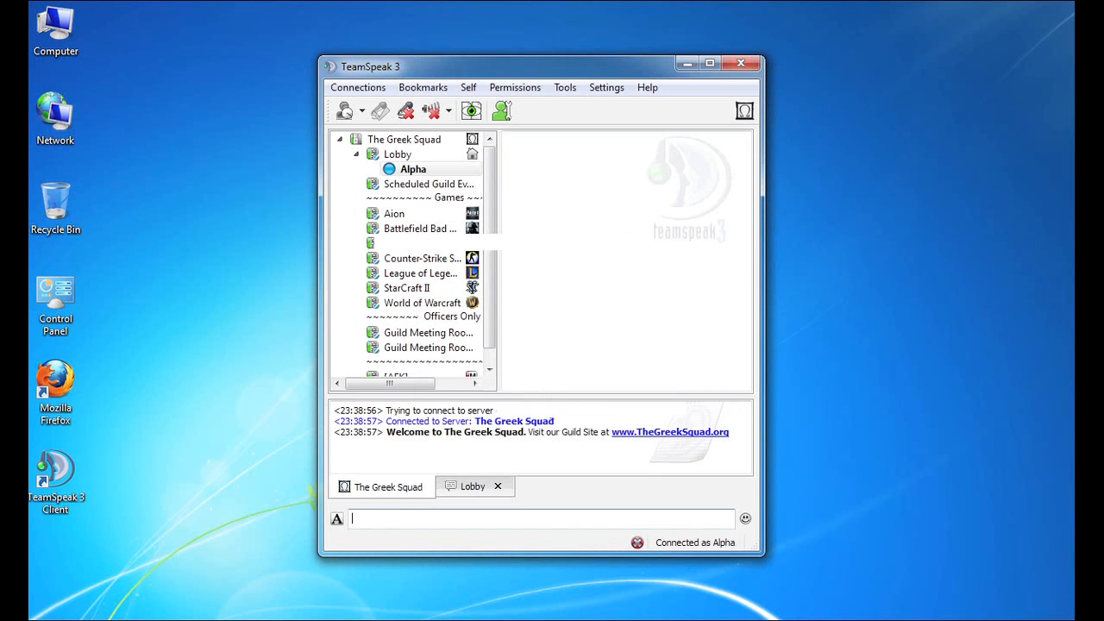
click(413, 169)
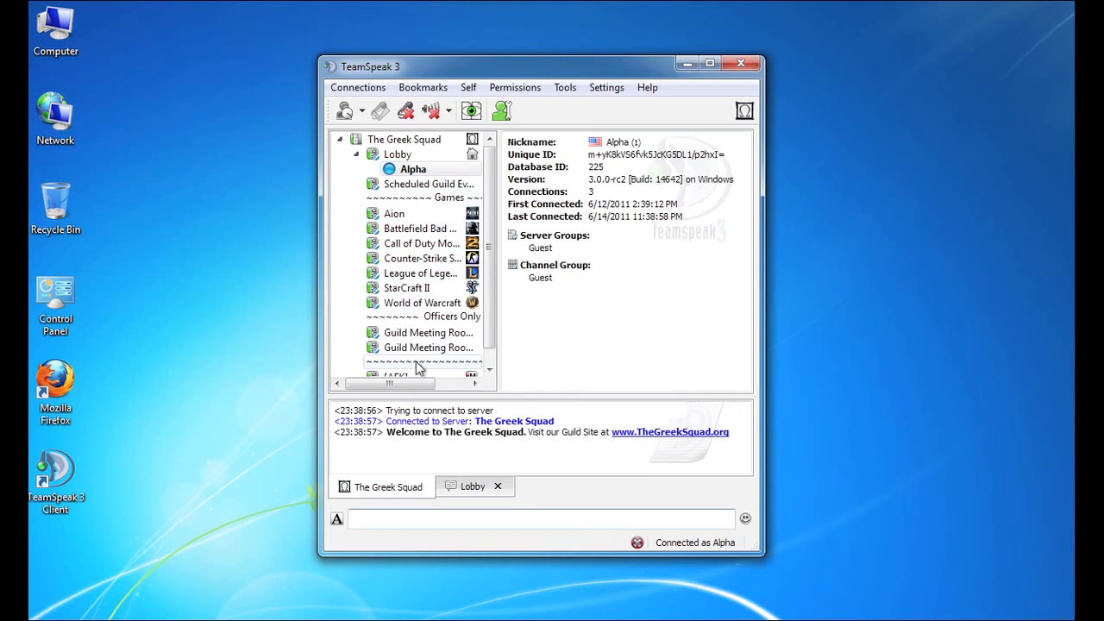
click(413, 168)
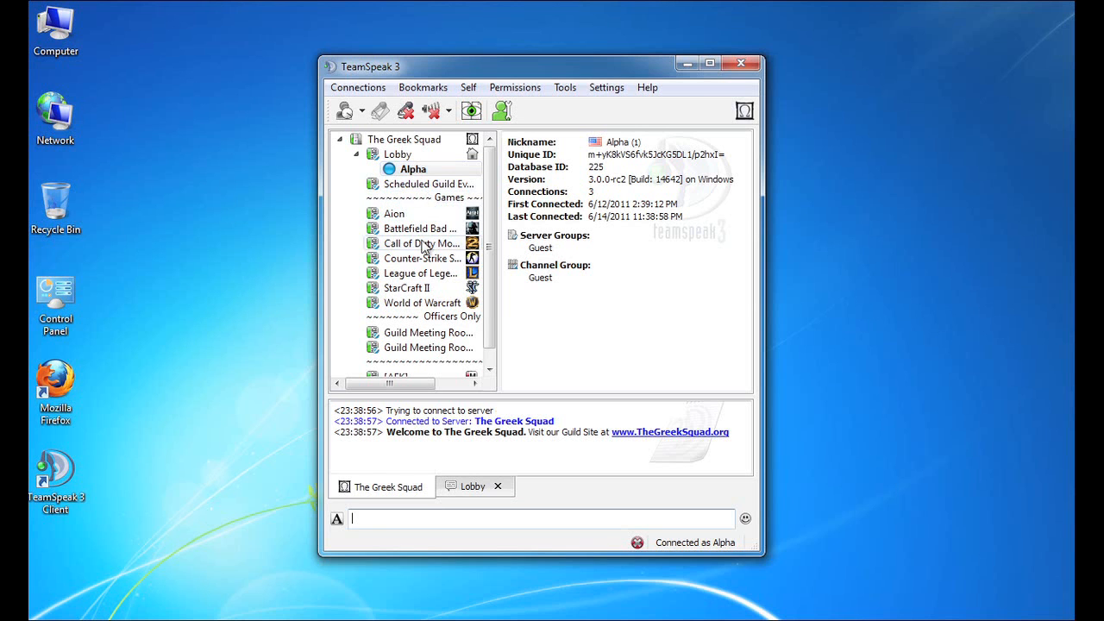
mouse_move(652, 361)
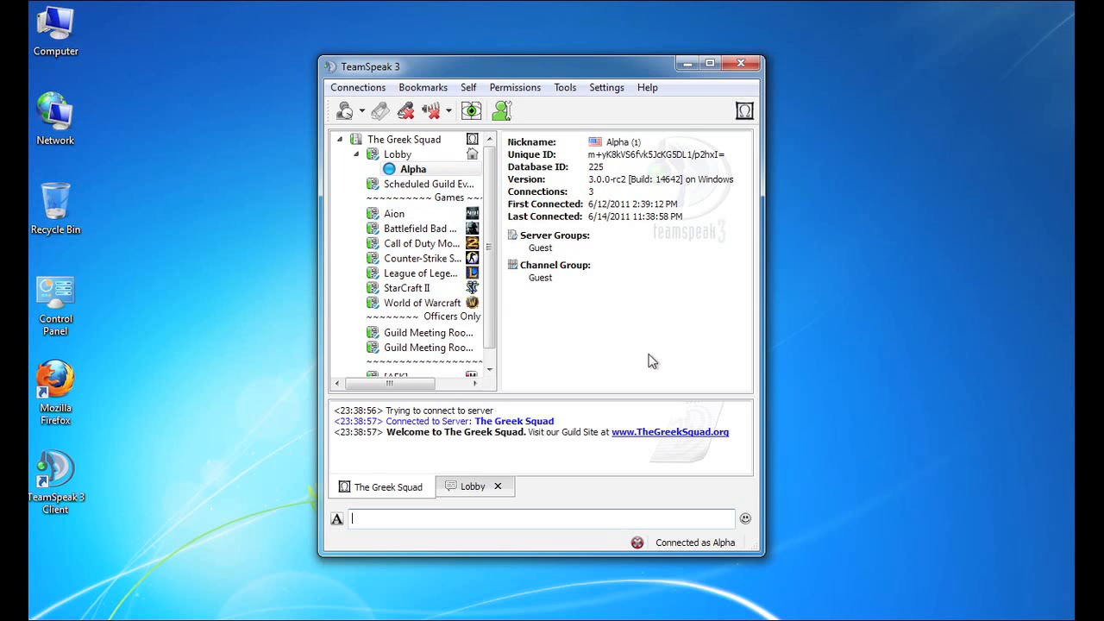
mouse_move(560, 494)
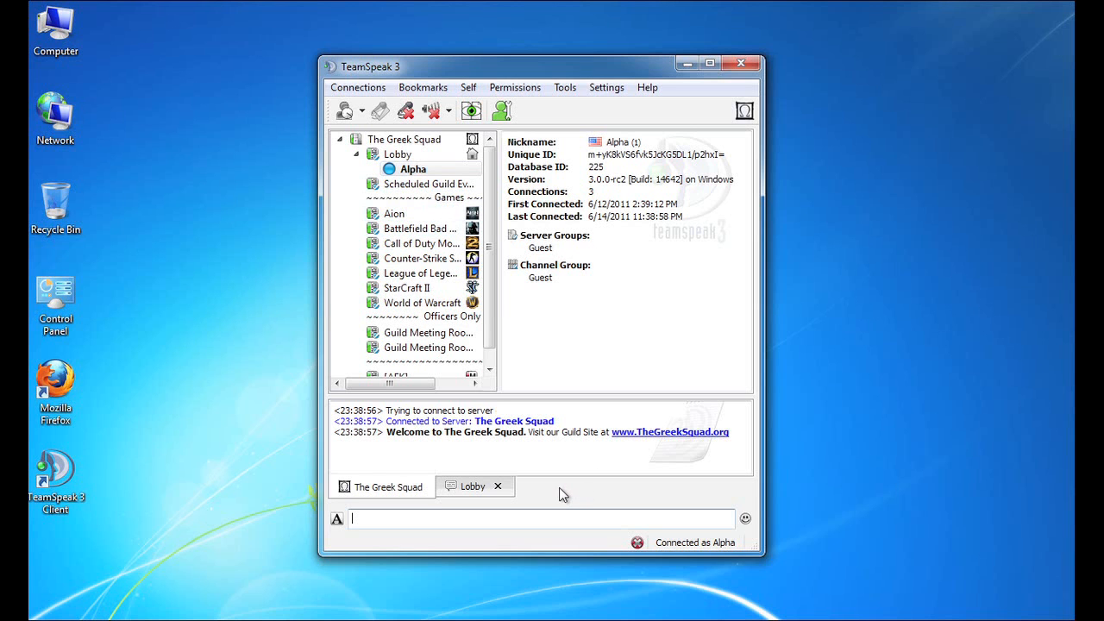